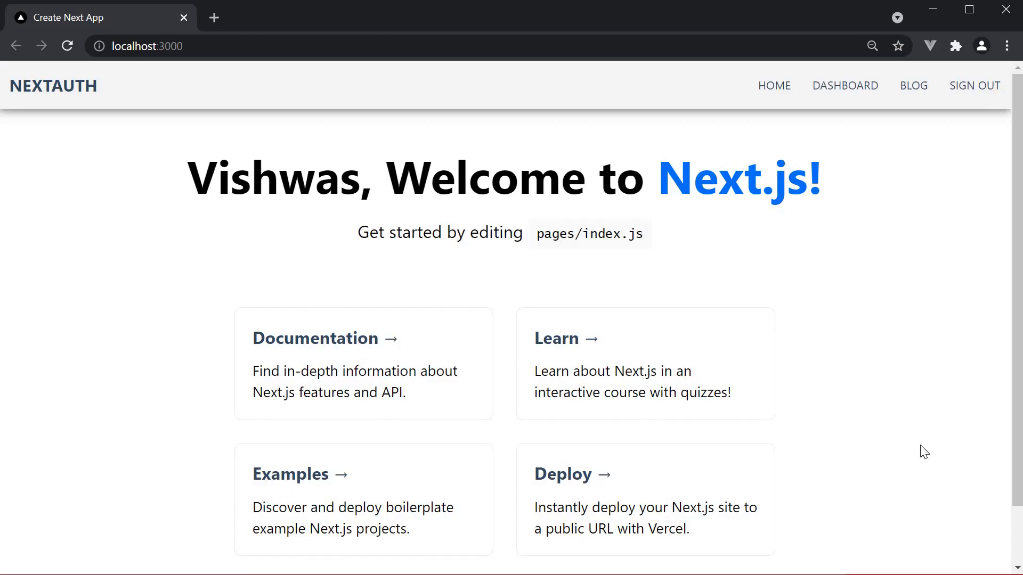
{"action": "mouse_move", "coordinate": [916, 430]}
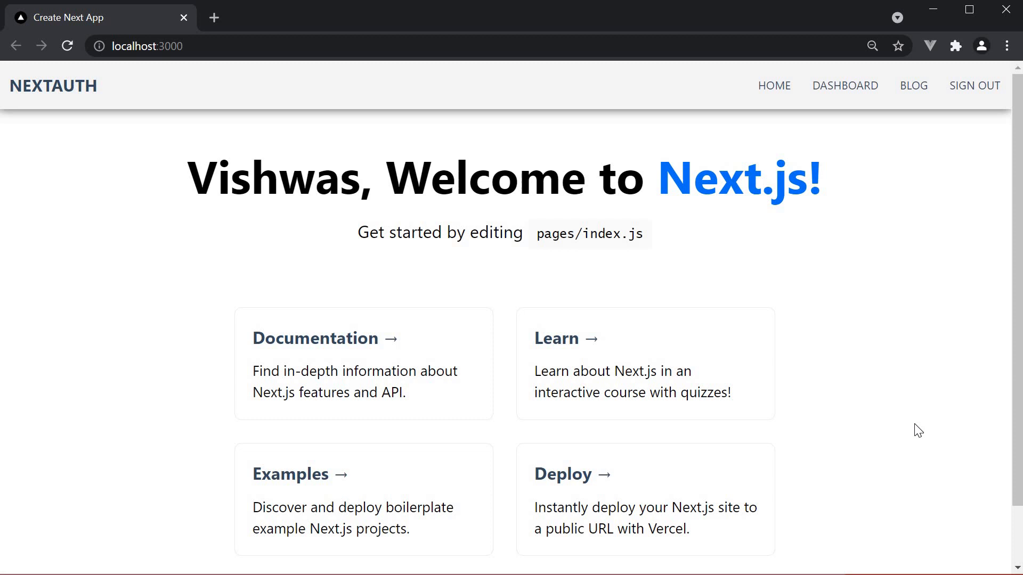
{"action": "mouse_move", "coordinate": [912, 408]}
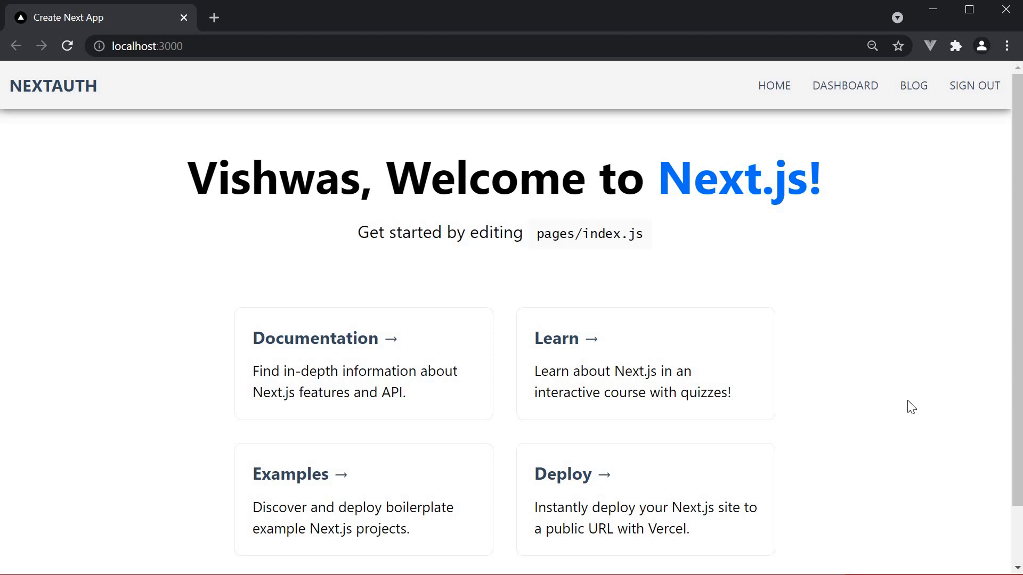
{"action": "mouse_move", "coordinate": [905, 403]}
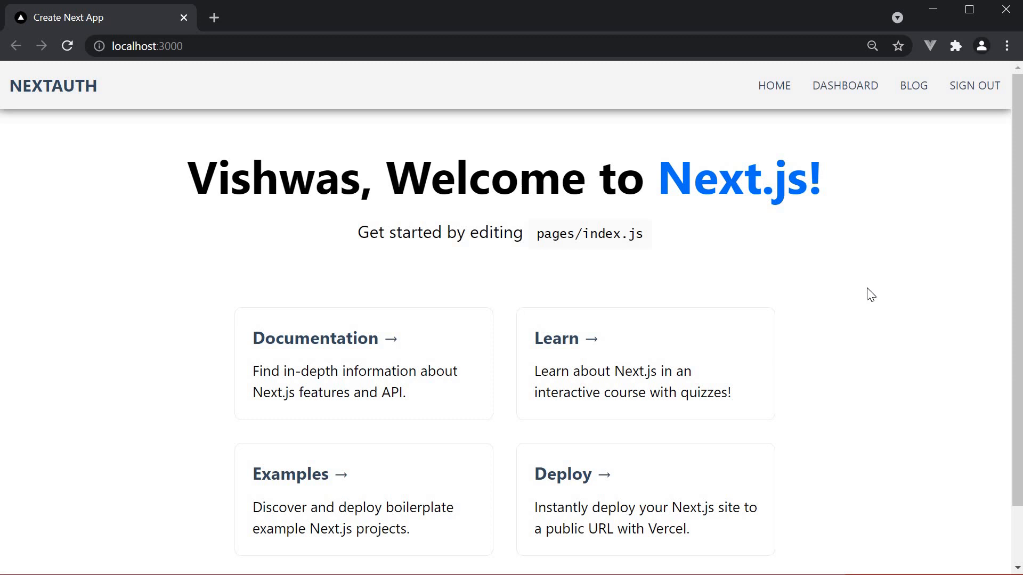
{"action": "mouse_move", "coordinate": [891, 275]}
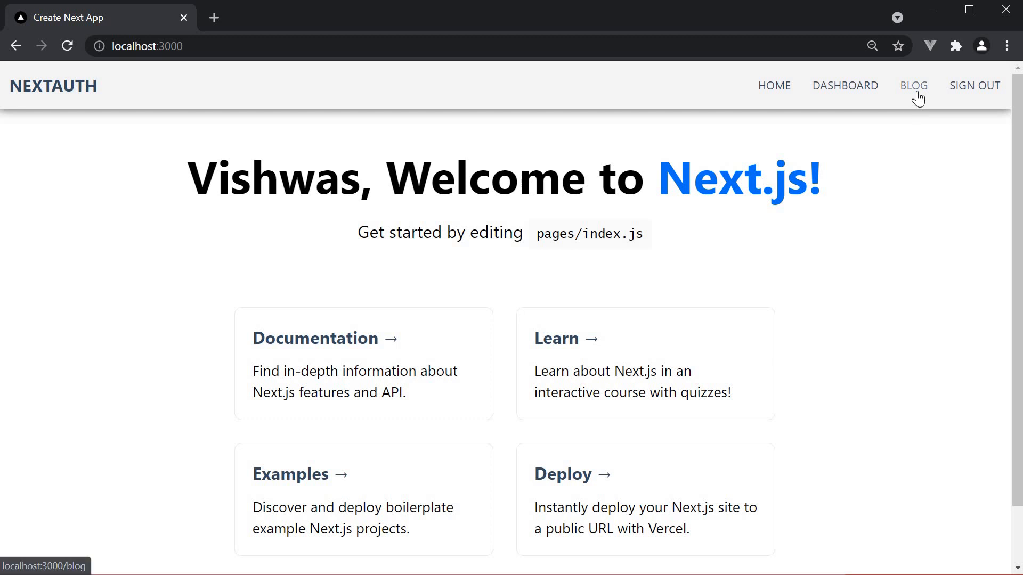
Step: Navigate to the app's blog page from the navbar
{"action": "left_click", "coordinate": [914, 85]}
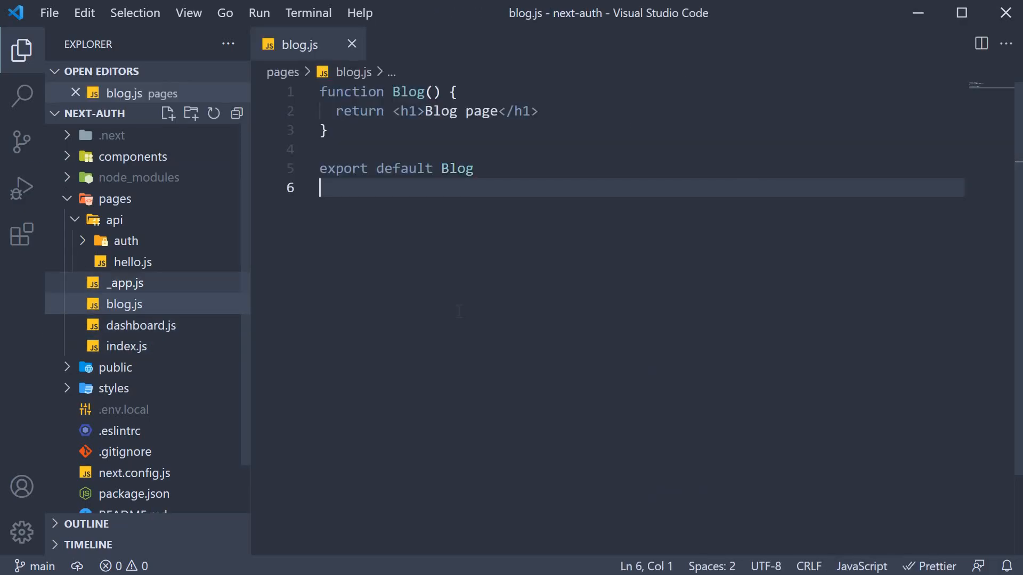
Step: Add an empty 'export async function getServerSideProps() {}' to blog.js and import getSession from 'next-auth'
{"action": "left_click", "coordinate": [124, 304]}
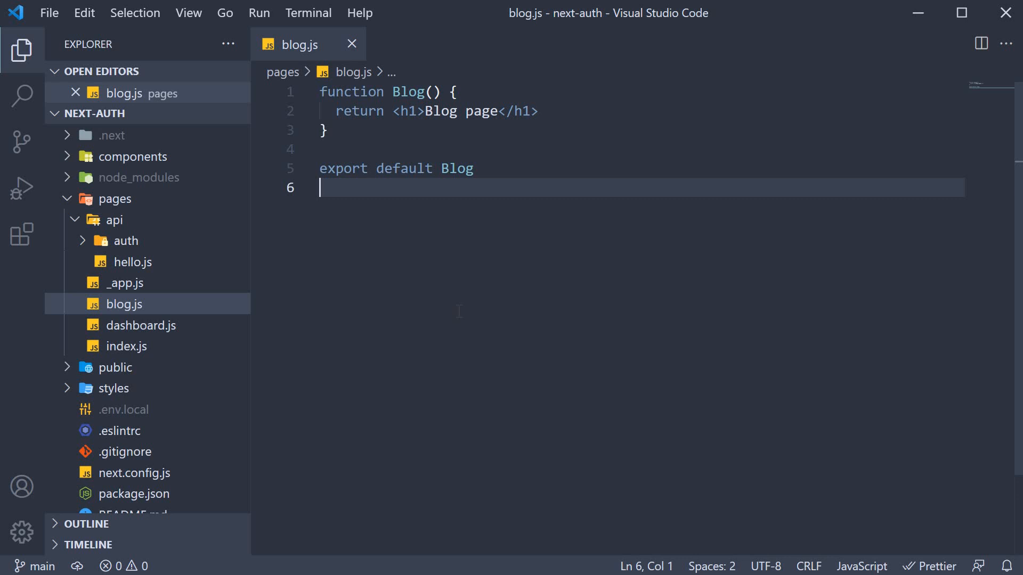
{"action": "mouse_move", "coordinate": [516, 339]}
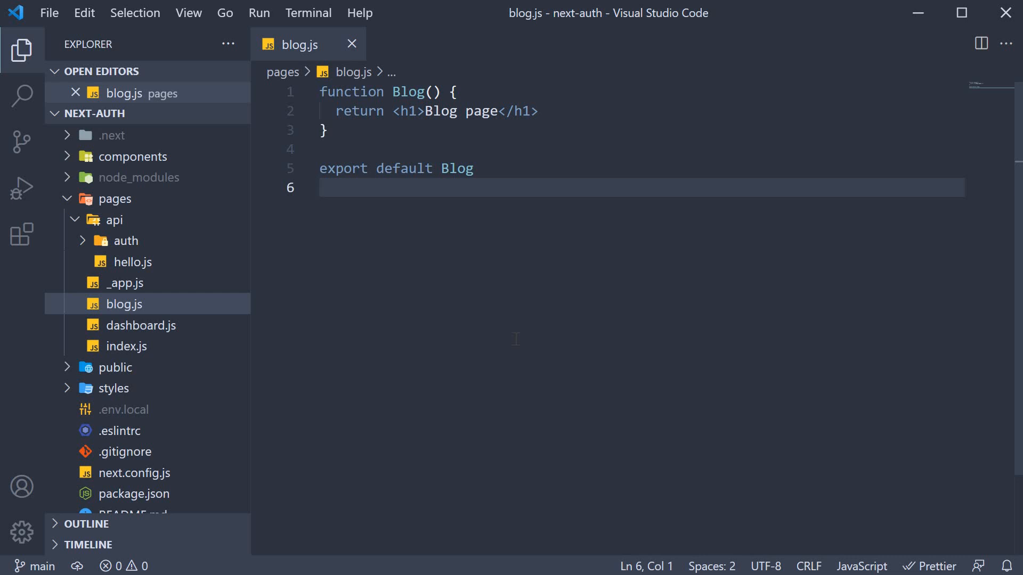
{"action": "type", "text": "export async fun"}
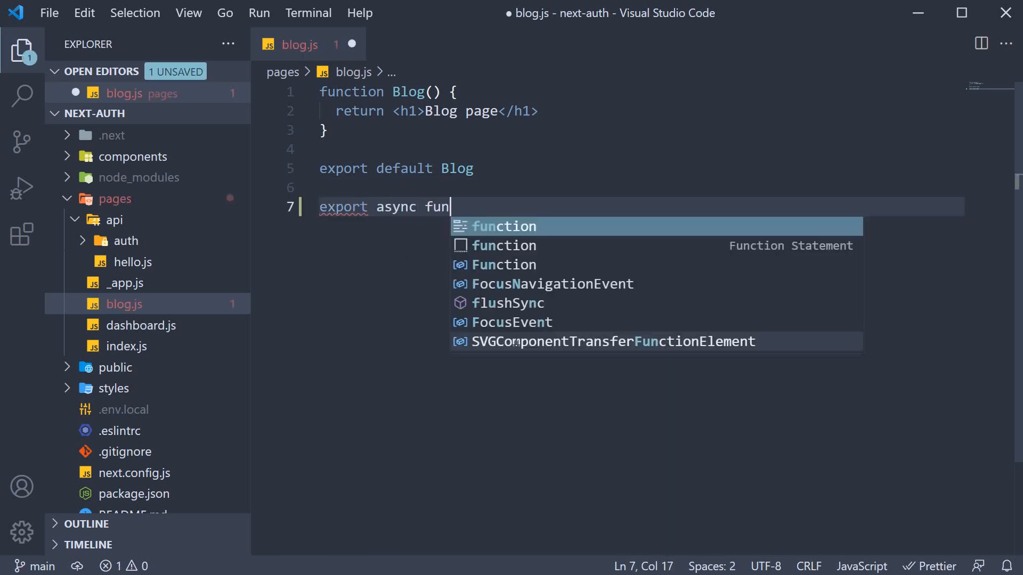
{"action": "type", "text": "ction getServer"}
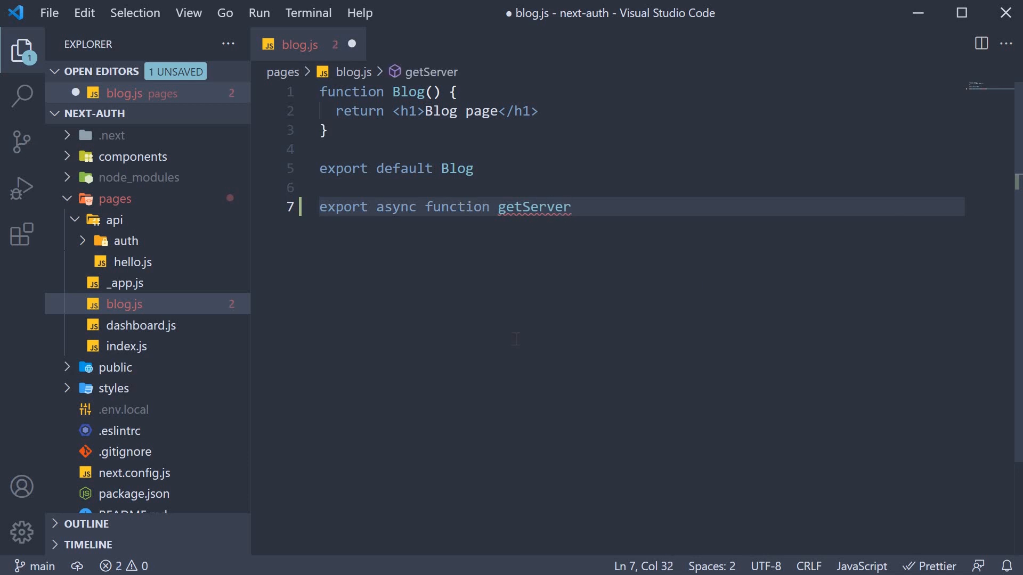
{"action": "type", "text": "SideProps() {"}
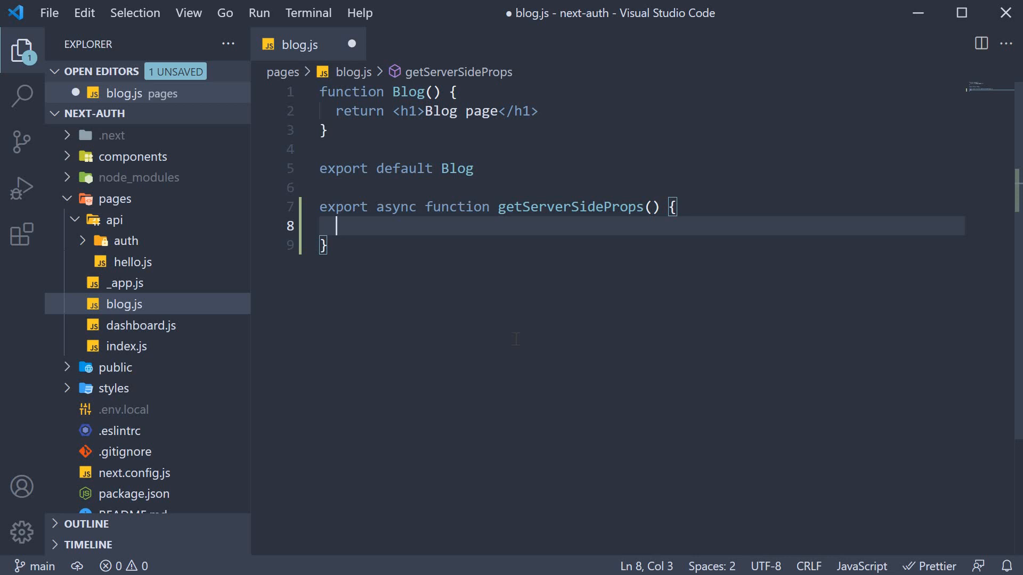
{"action": "type", "text": "imp"}
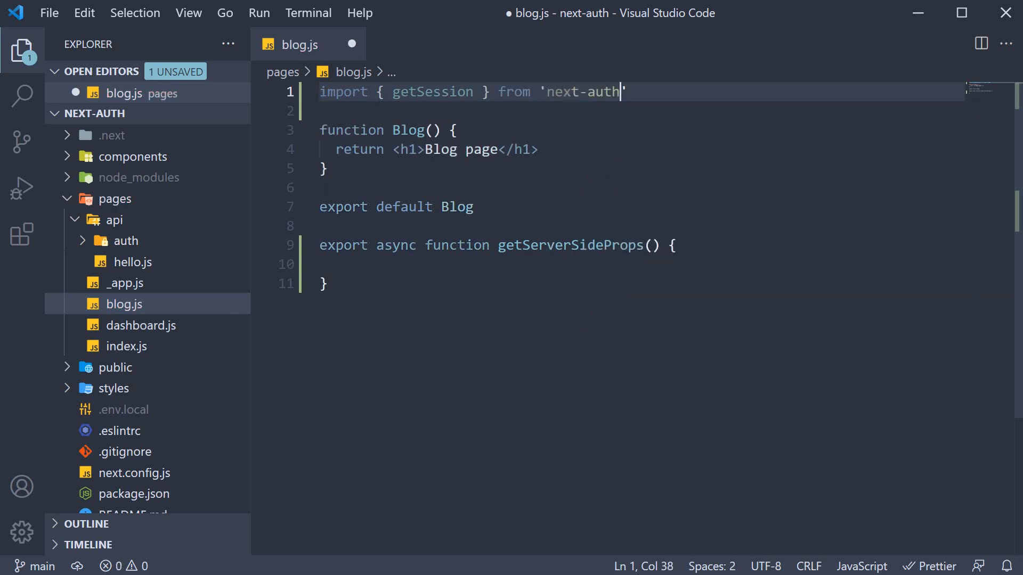
Step: Import from 'next-auth/client' and write 'const session = await getSession()' inside getServerSideProps
{"action": "type", "text": "/client"}
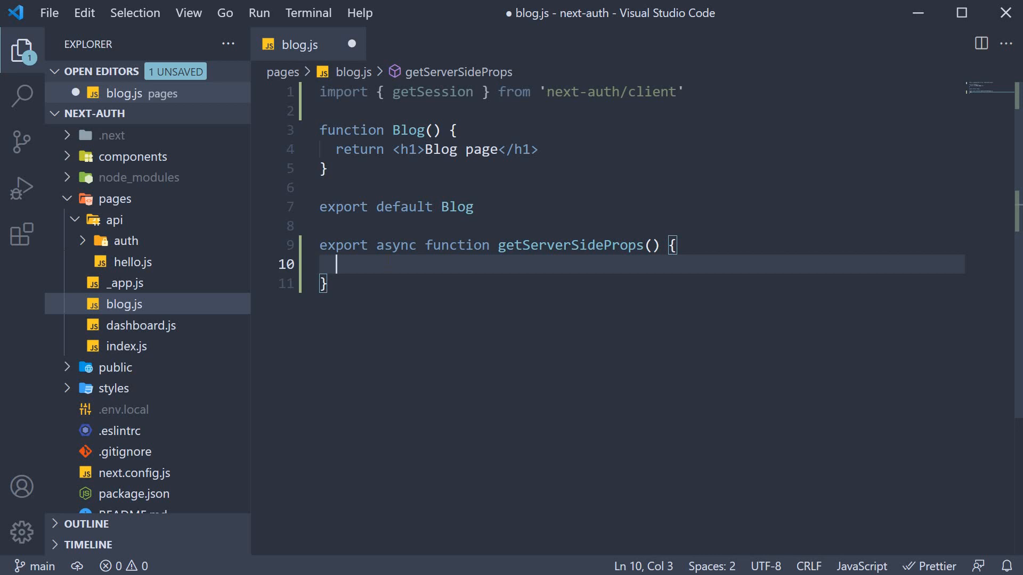
{"action": "type", "text": "getSession()"}
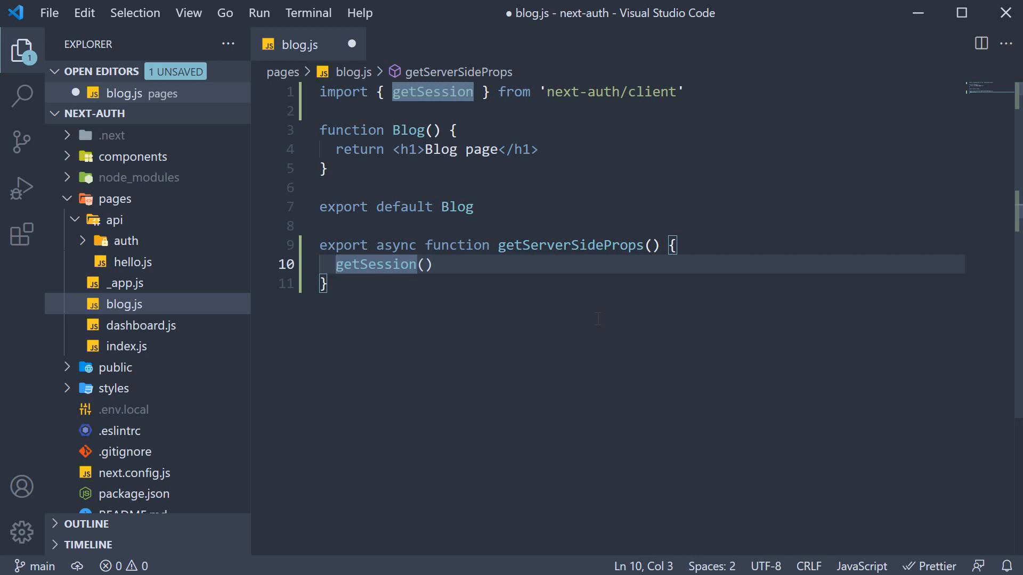
{"action": "type", "text": "c"}
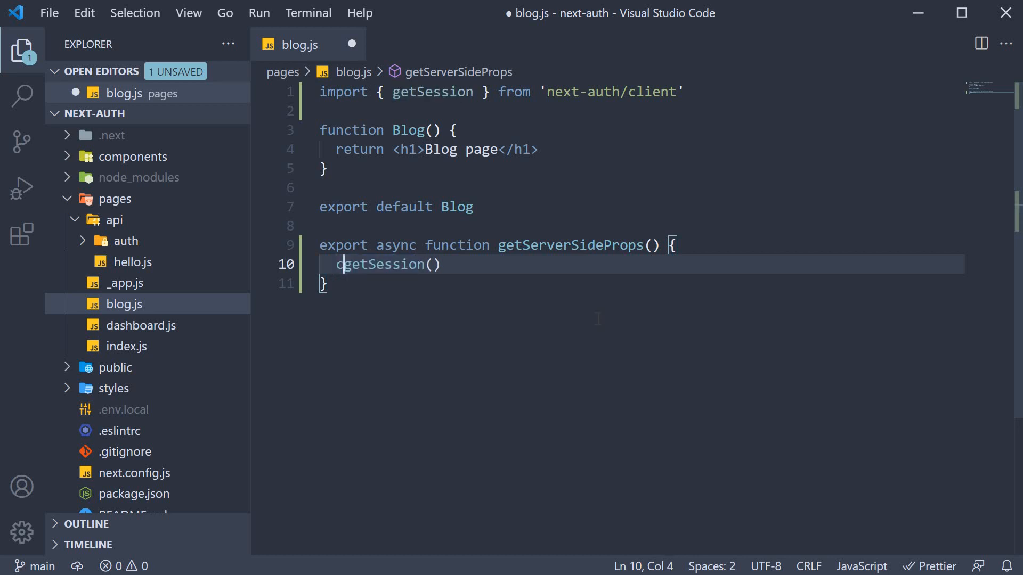
{"action": "type", "text": "const session = await"}
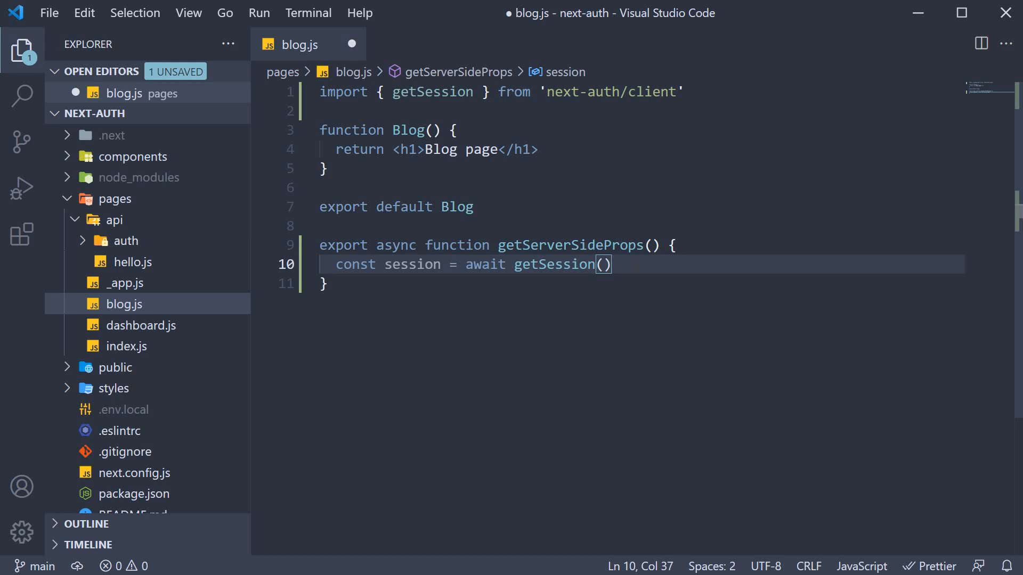
{"action": "type", "text": "context"}
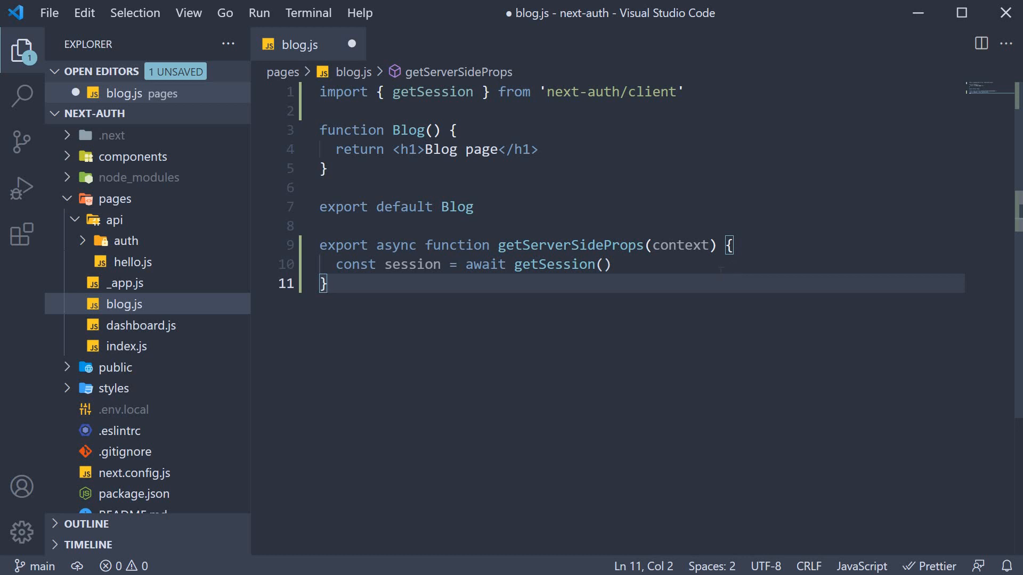
Step: Pass context into getSession and start a new line below the session constant
{"action": "left_click", "coordinate": [603, 265]}
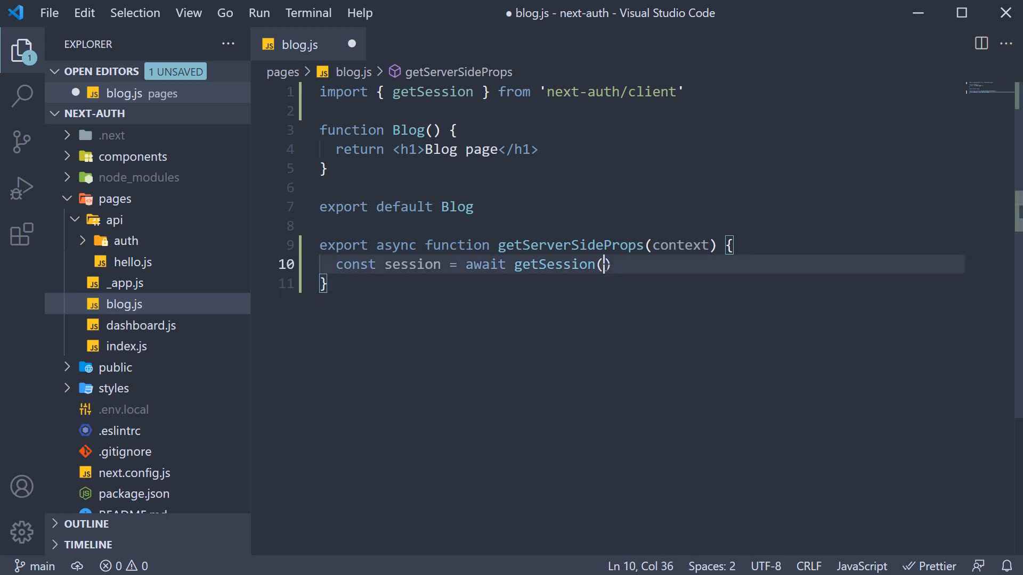
{"action": "type", "text": "context"}
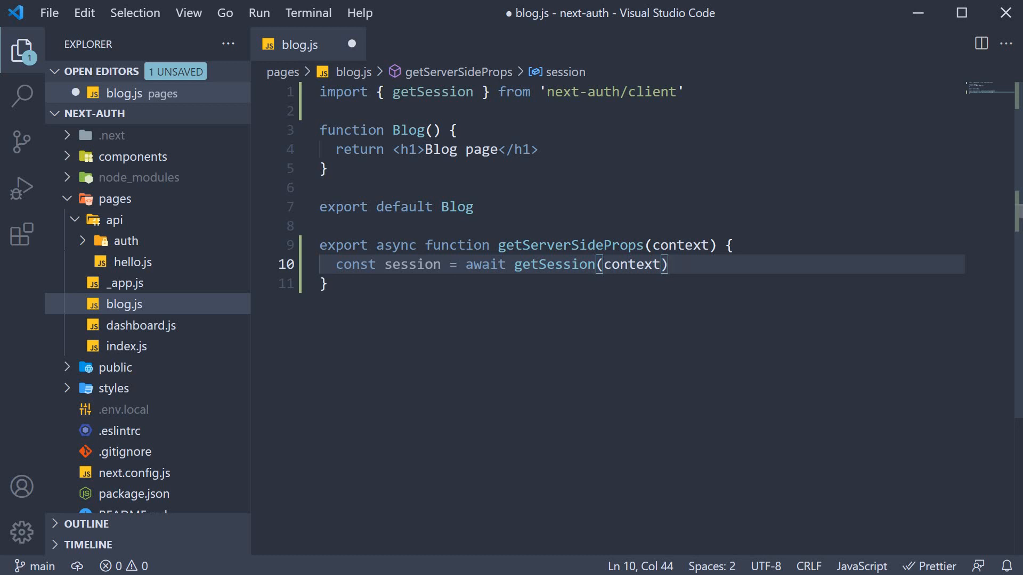
{"action": "key", "text": "Enter"}
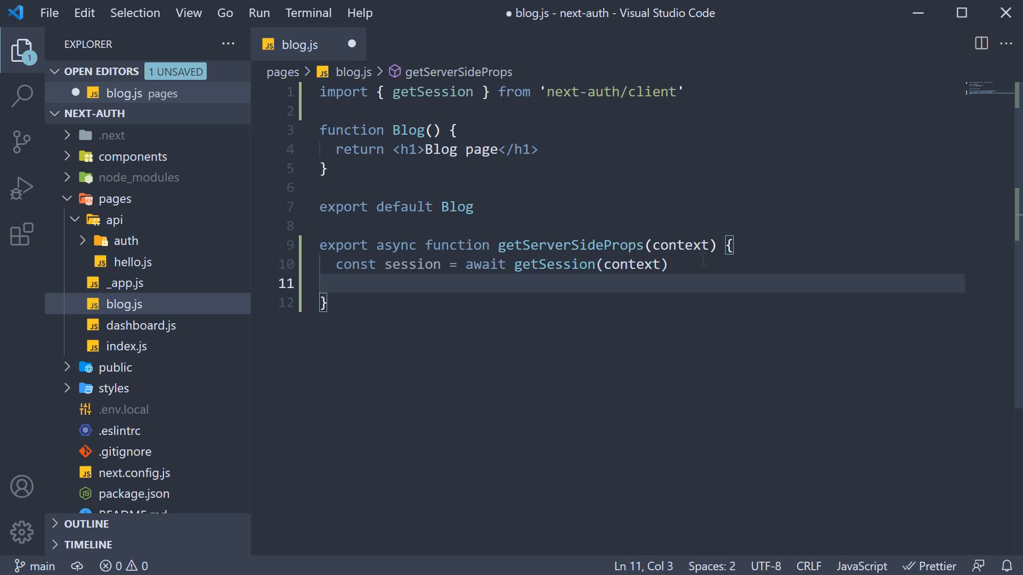
Step: Return props data as 'List of 100 perzonalized blogs' or 'List of free blogs' by session, and save blog.js
{"action": "type", "text": "return {"}
{"action": "type", "text": "prop"}
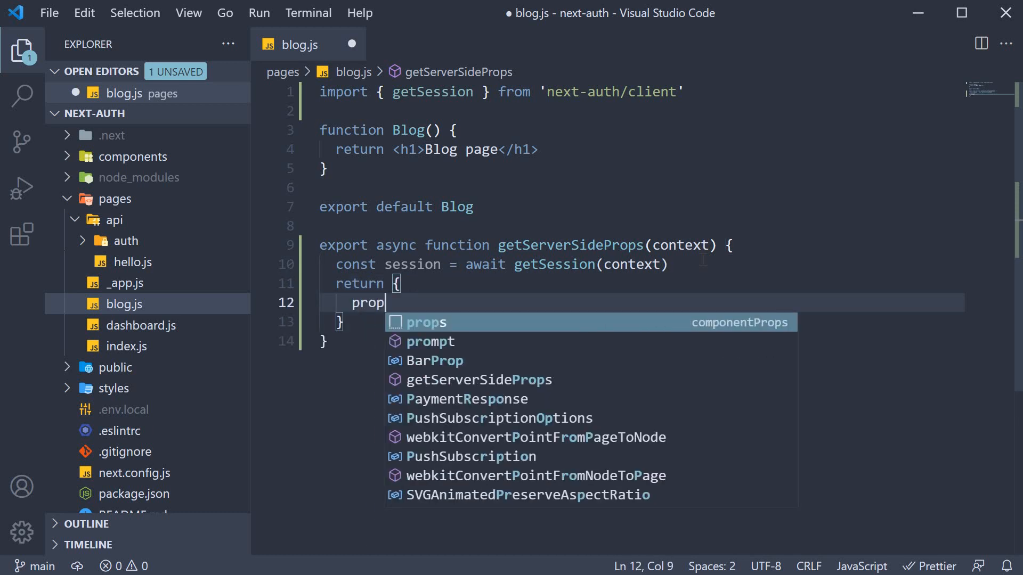
{"action": "key", "text": "Tab"}
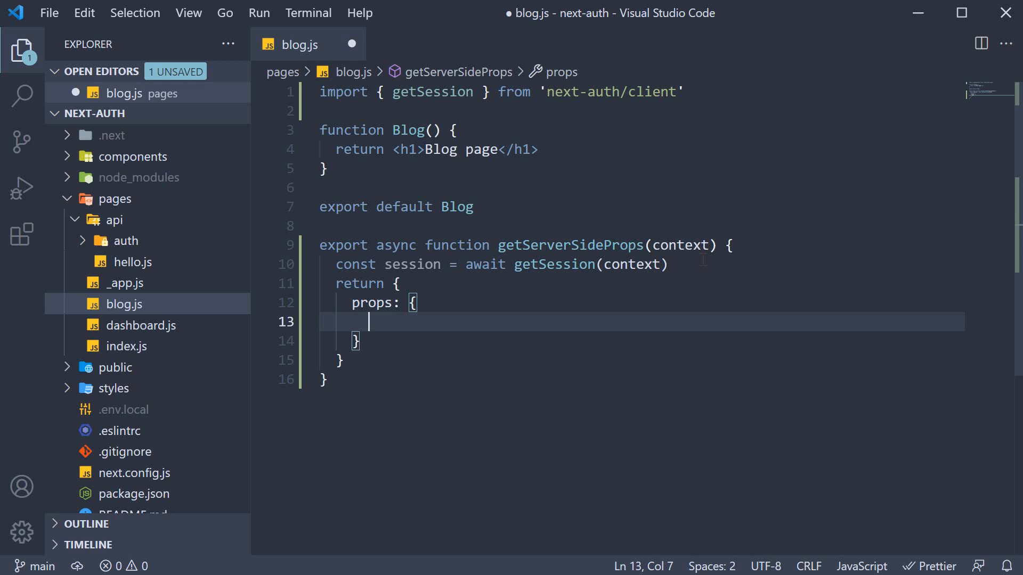
{"action": "type", "text": "data: session ? :"}
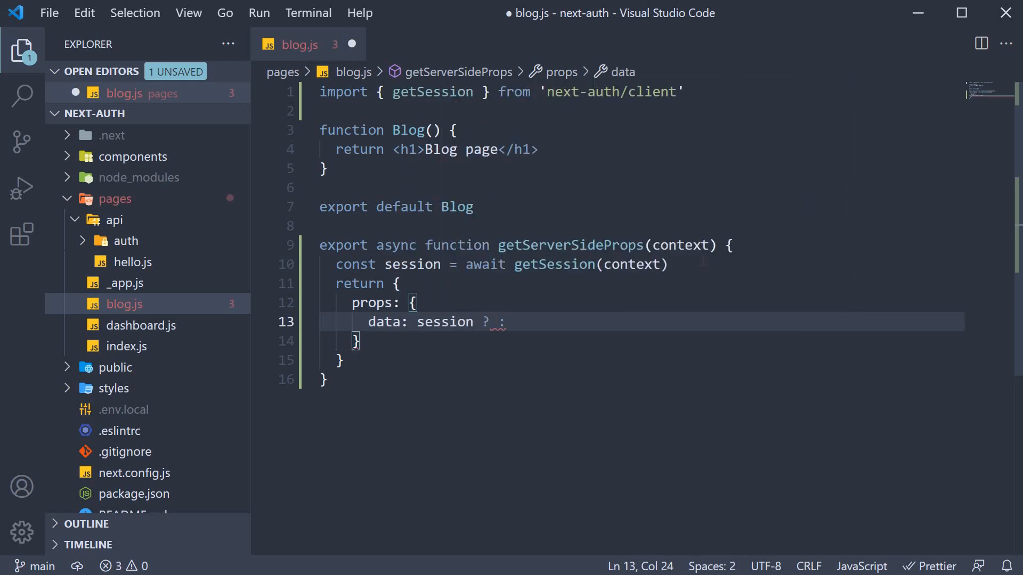
{"action": "type", "text": "''"}
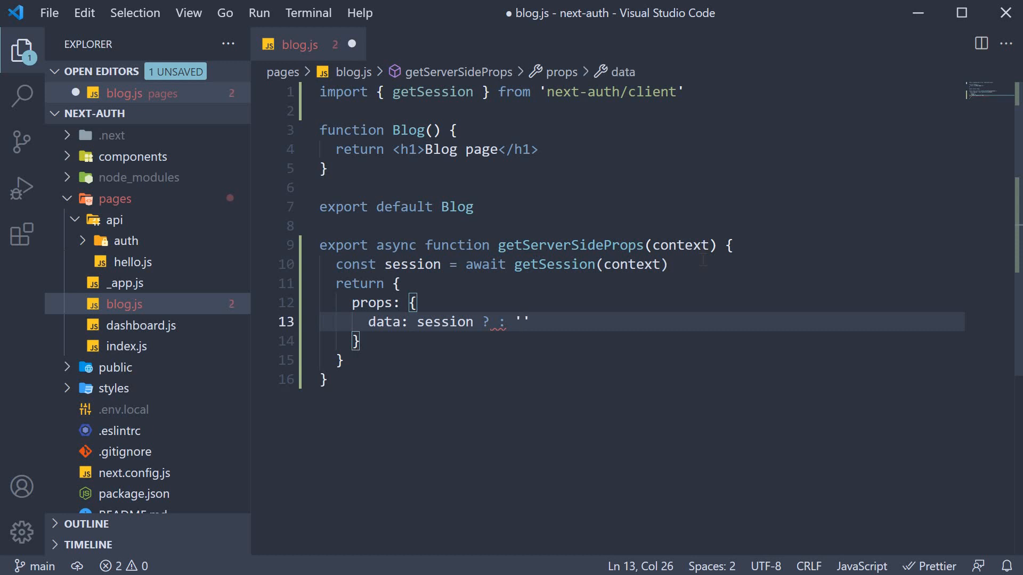
{"action": "type", "text": "List of 100"}
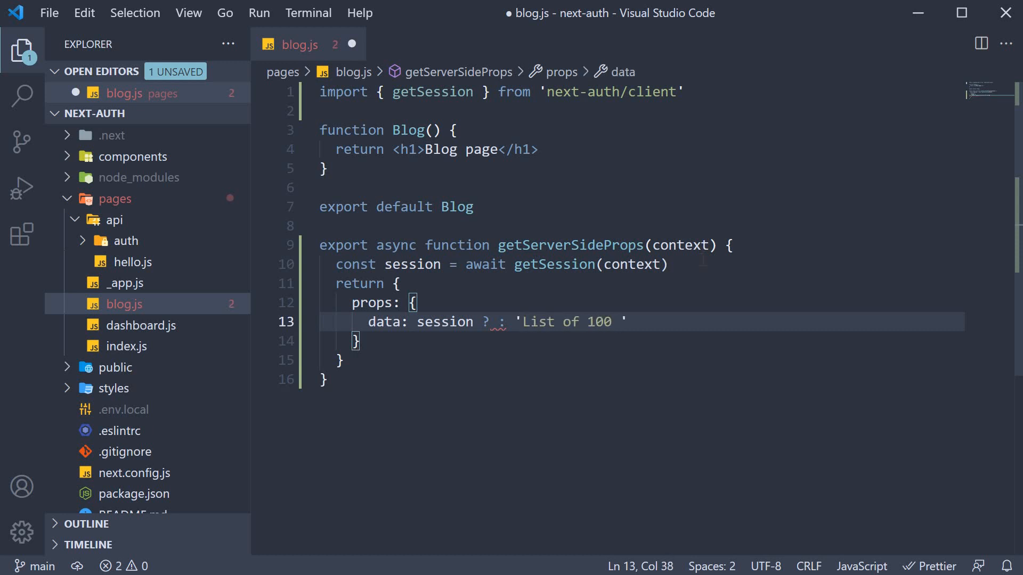
{"action": "type", "text": "perzo"}
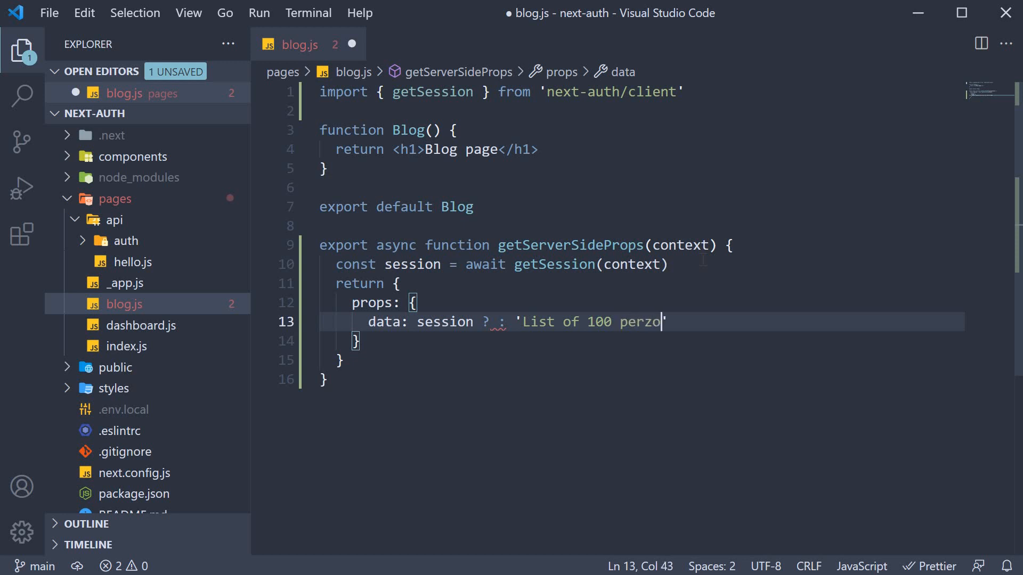
{"action": "type", "text": "nalized blogs' : ''"}
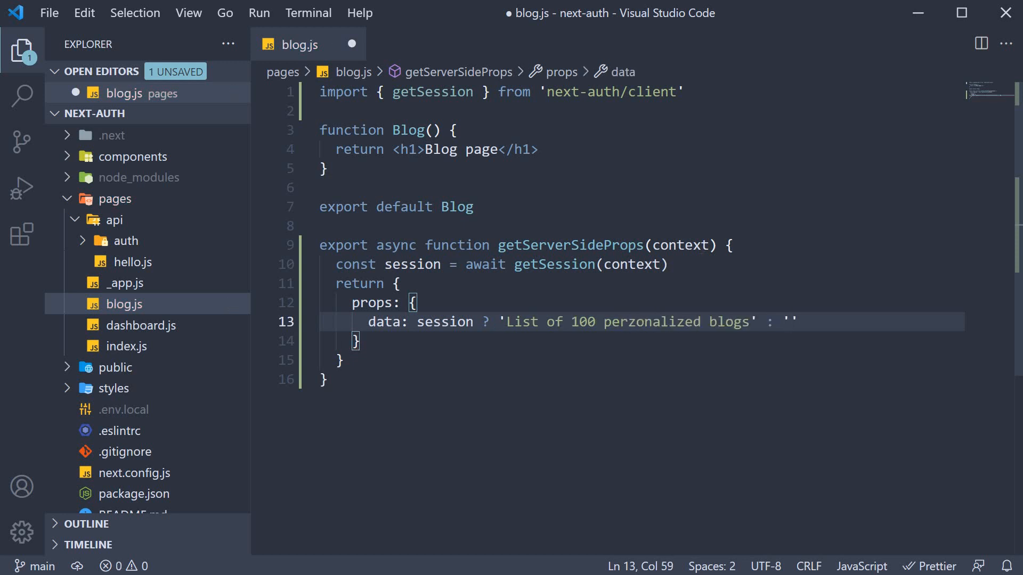
{"action": "type", "text": "List"}
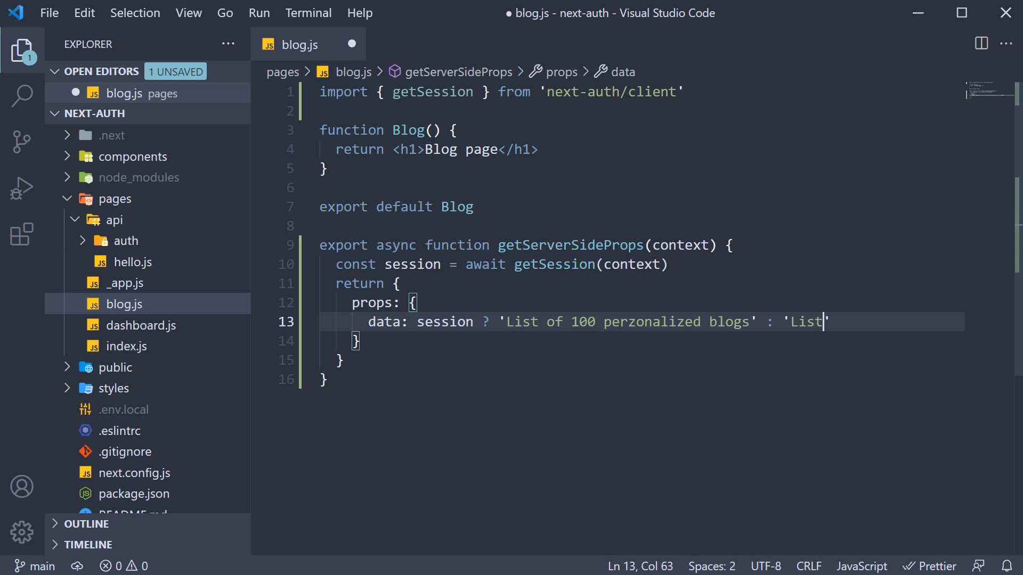
{"action": "type", "text": "of free"}
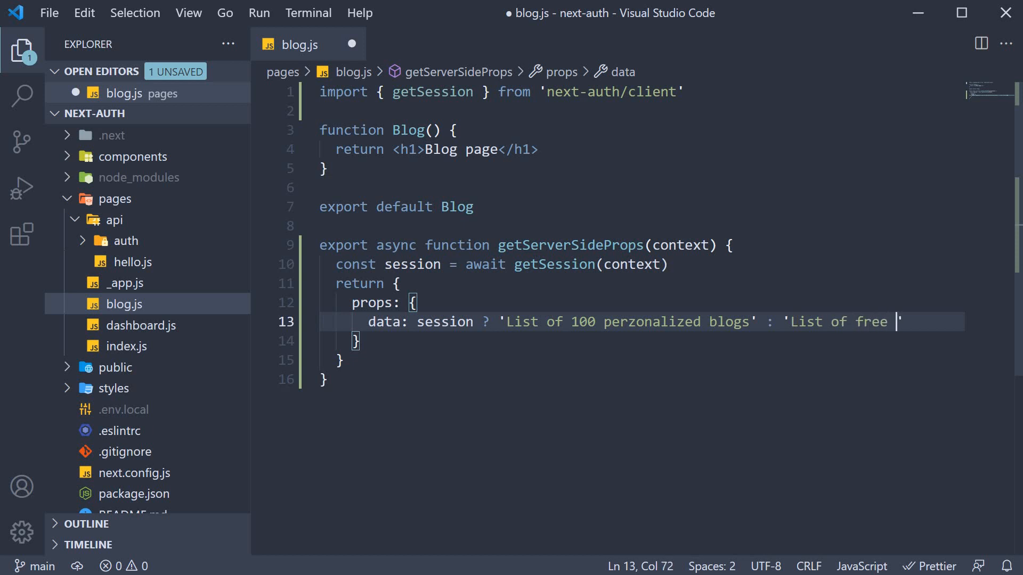
{"action": "type", "text": "blogs"}
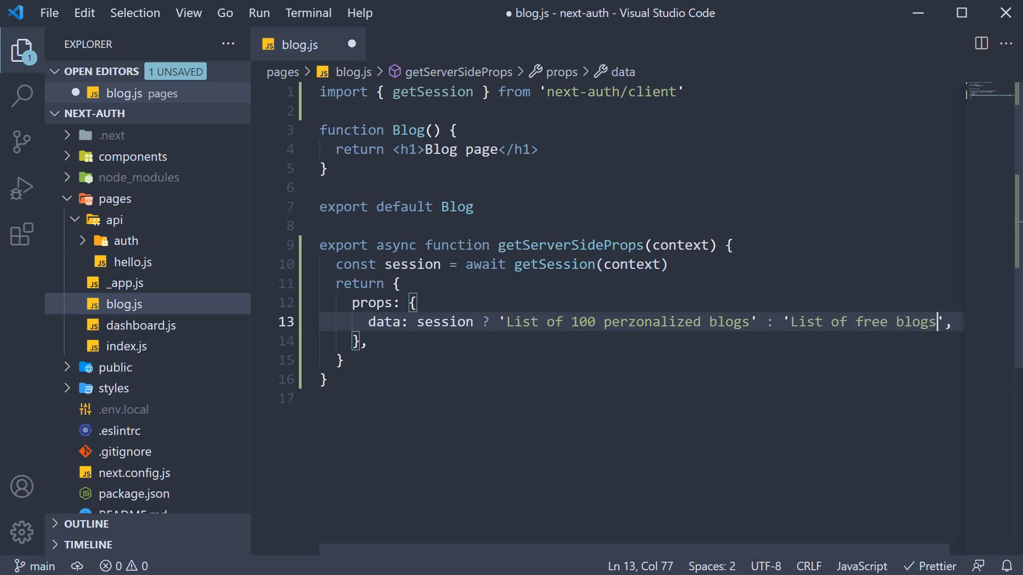
{"action": "key", "text": "ctrl+s"}
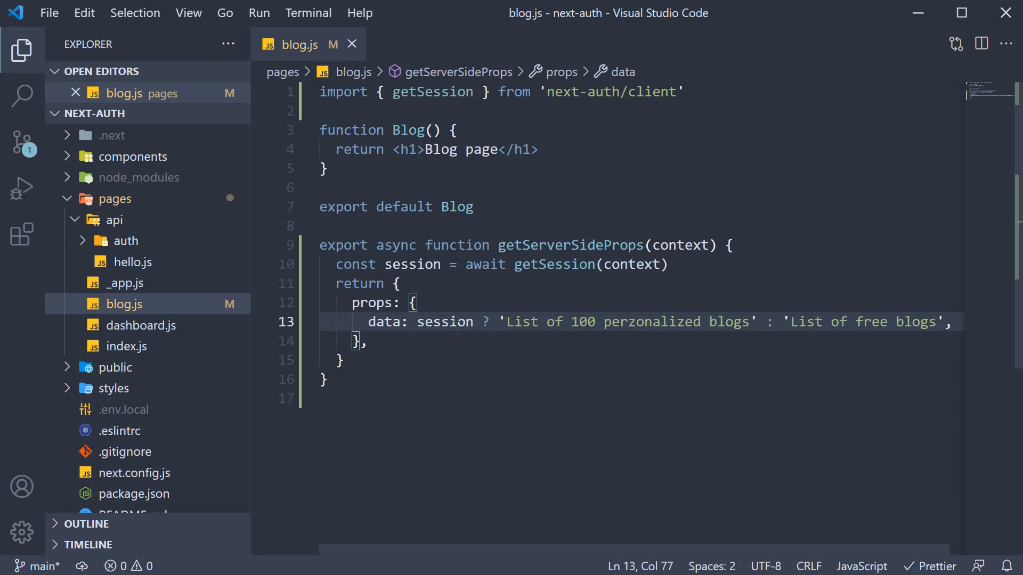
Step: Destructure { data } in Blog and show {data} after 'Blog page - ' in the heading
{"action": "type", "text": "{ data }"}
{"action": "left_click", "coordinate": [642, 149]}
{"action": "type", "text": " - {"}
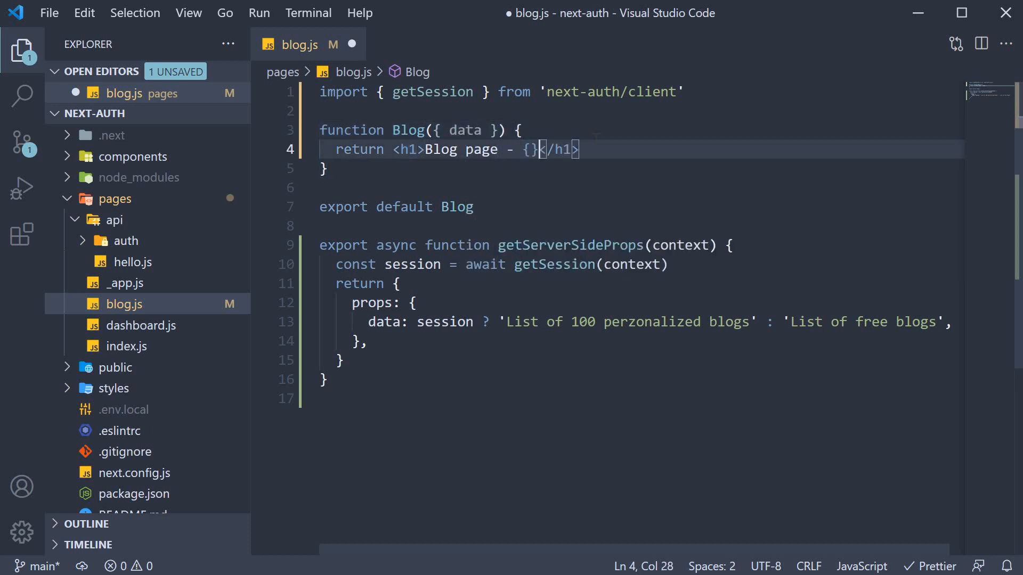
{"action": "type", "text": "data"}
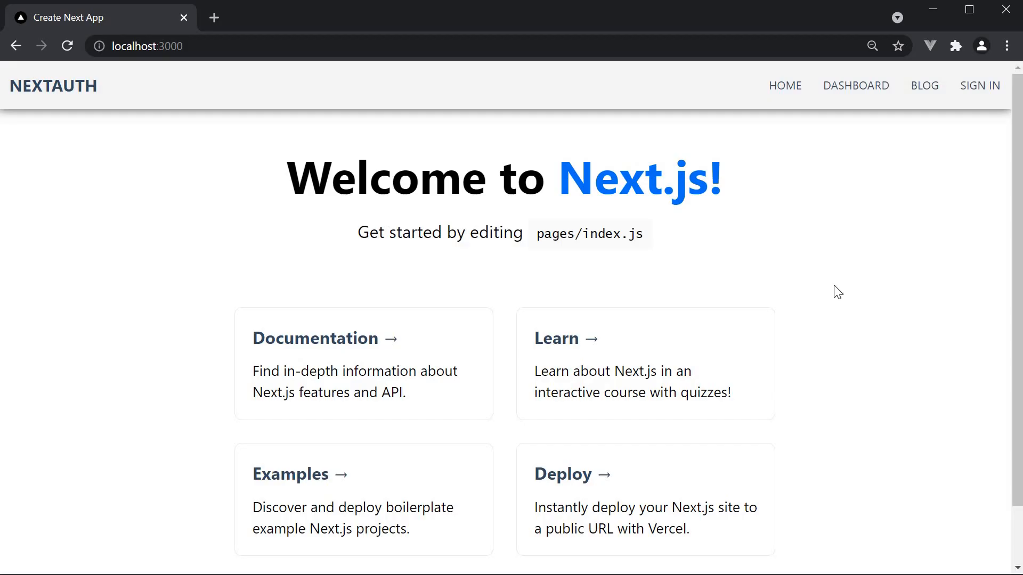
{"action": "mouse_move", "coordinate": [854, 265]}
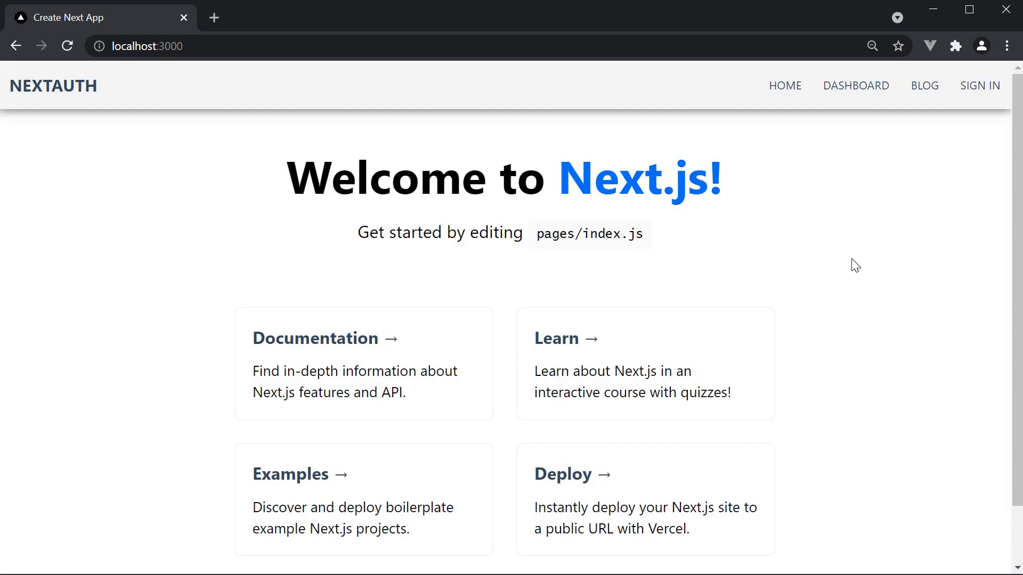
{"action": "mouse_move", "coordinate": [925, 85]}
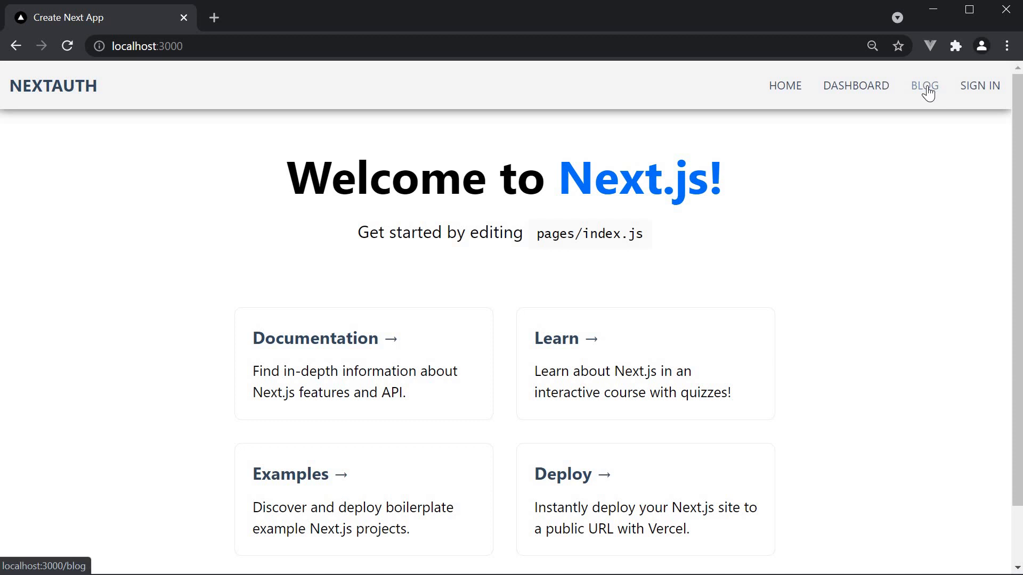
Step: View the blog page signed out, sign in, then view it again to compare free vs personalized blogs
{"action": "left_click", "coordinate": [924, 85]}
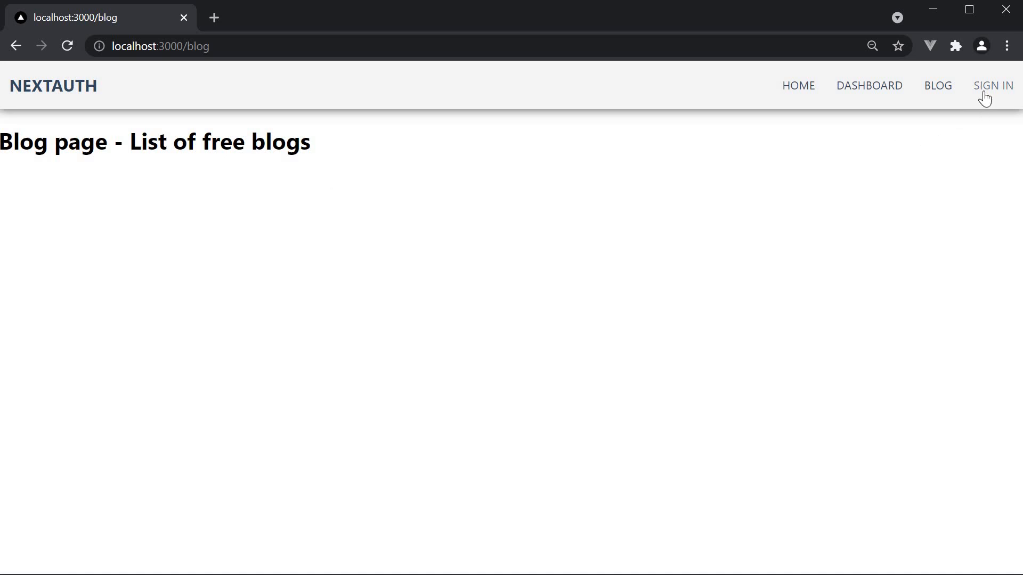
{"action": "left_click", "coordinate": [798, 86]}
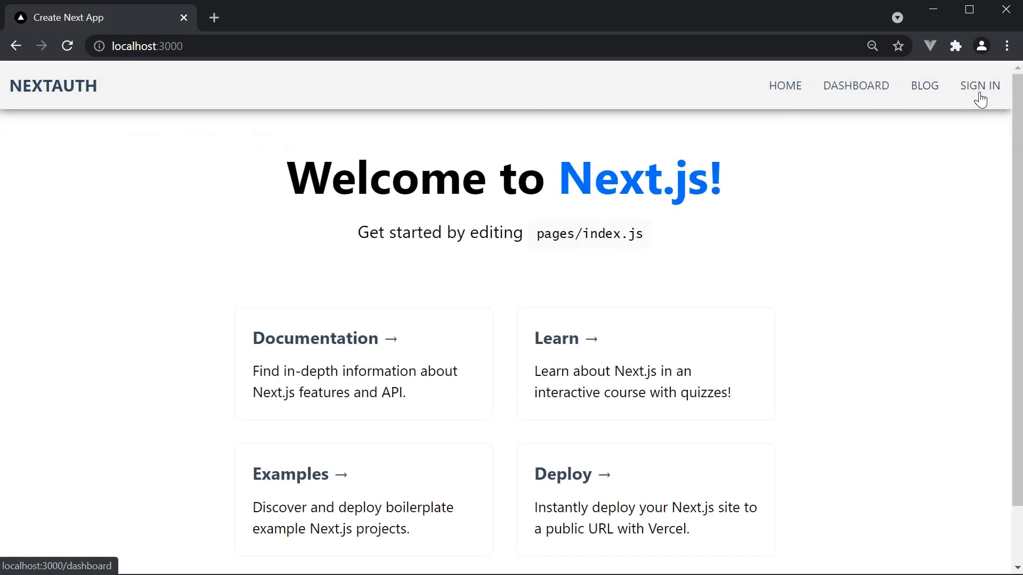
{"action": "left_click", "coordinate": [979, 85]}
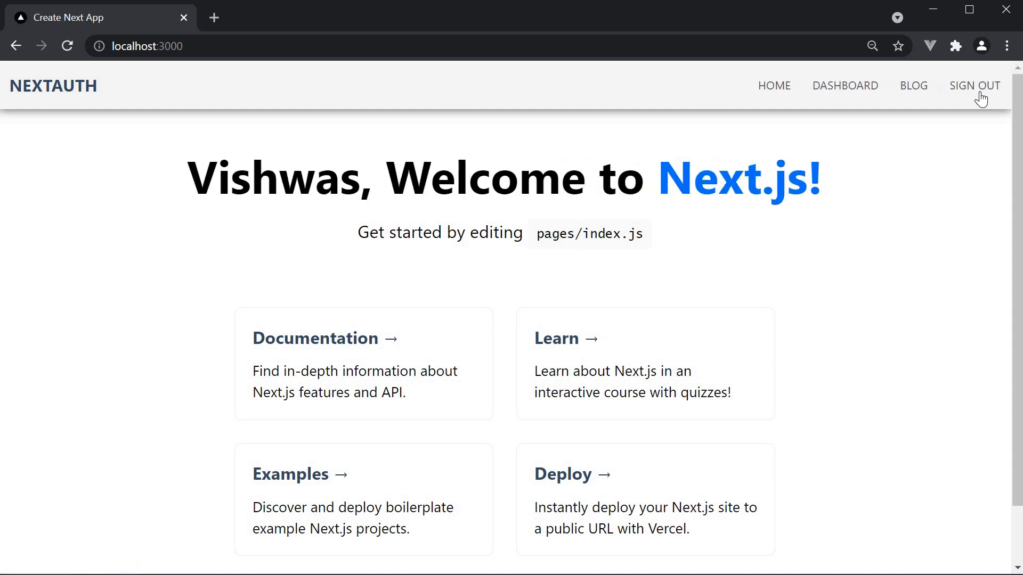
{"action": "mouse_move", "coordinate": [914, 85]}
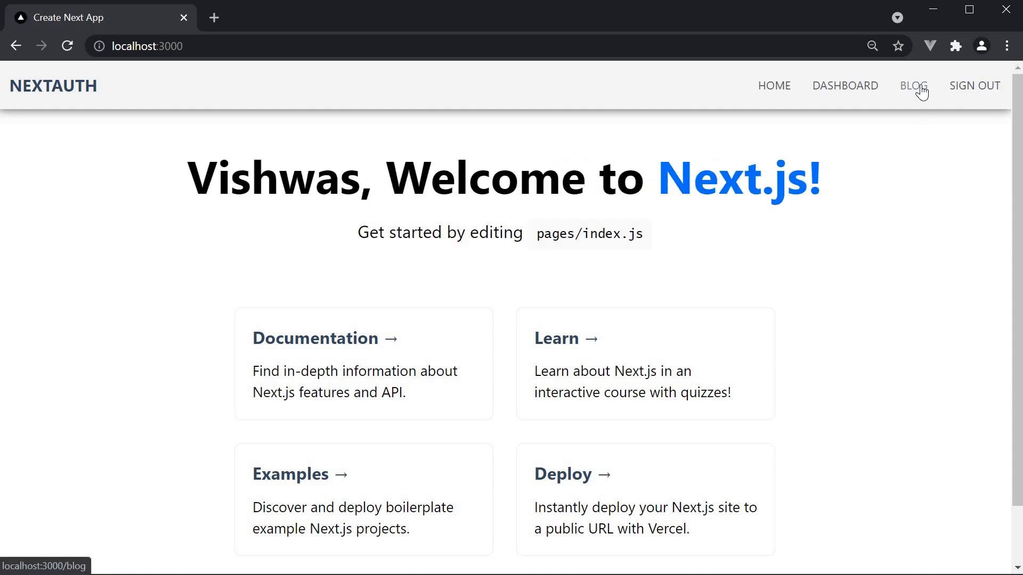
{"action": "left_click", "coordinate": [913, 85]}
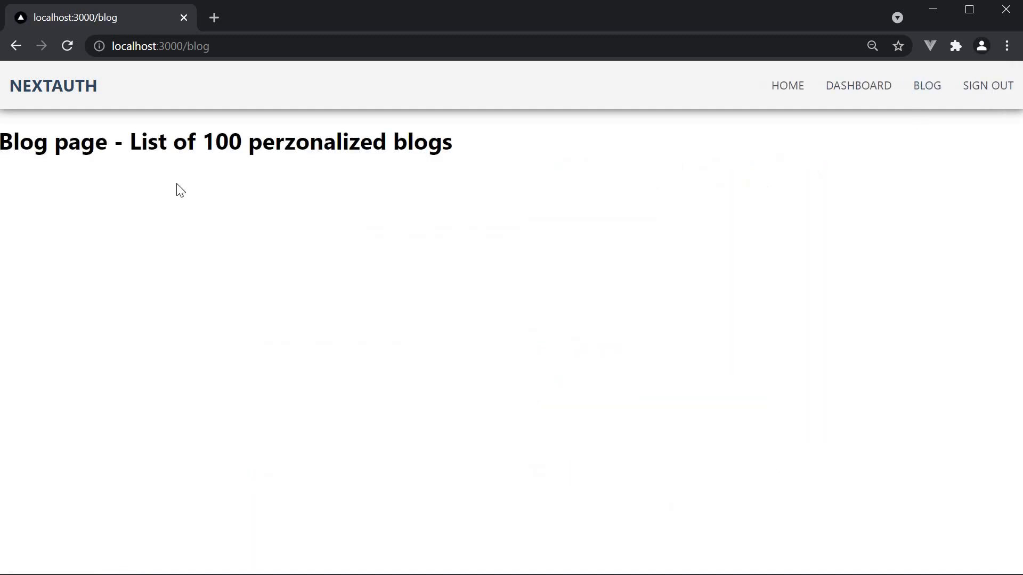
{"action": "mouse_move", "coordinate": [330, 181]}
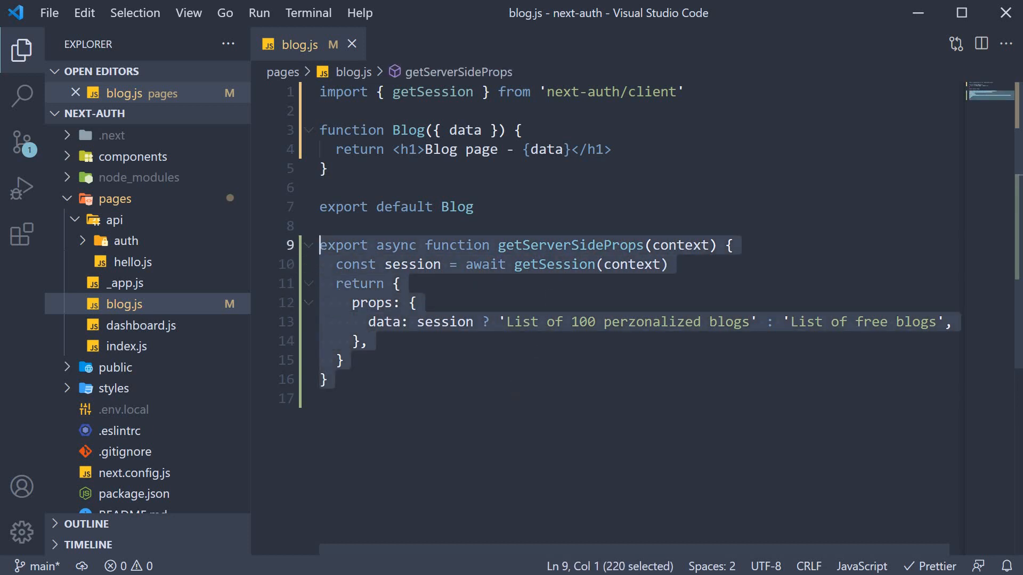
{"action": "mouse_move", "coordinate": [568, 245]}
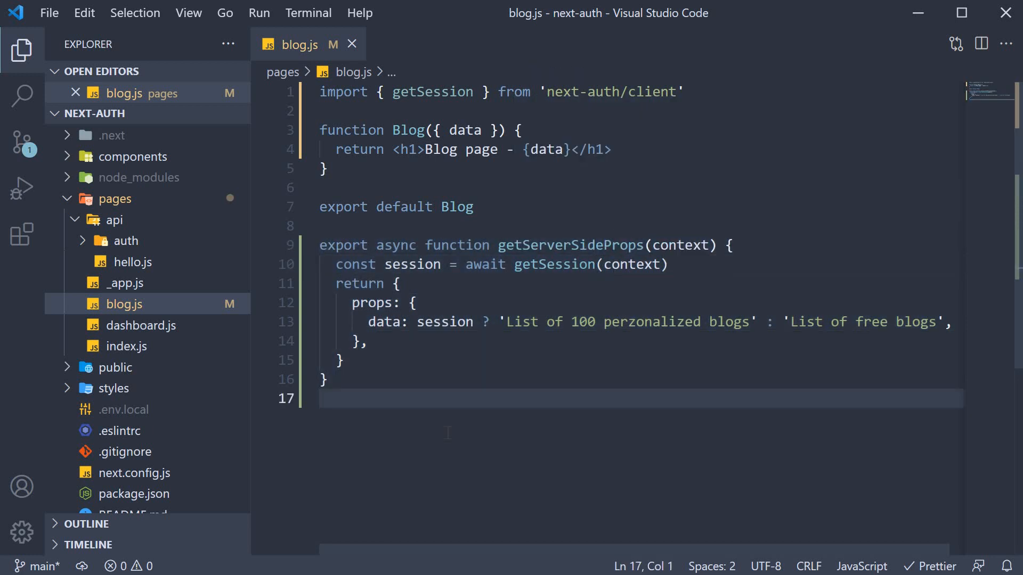
{"action": "mouse_move", "coordinate": [167, 183]}
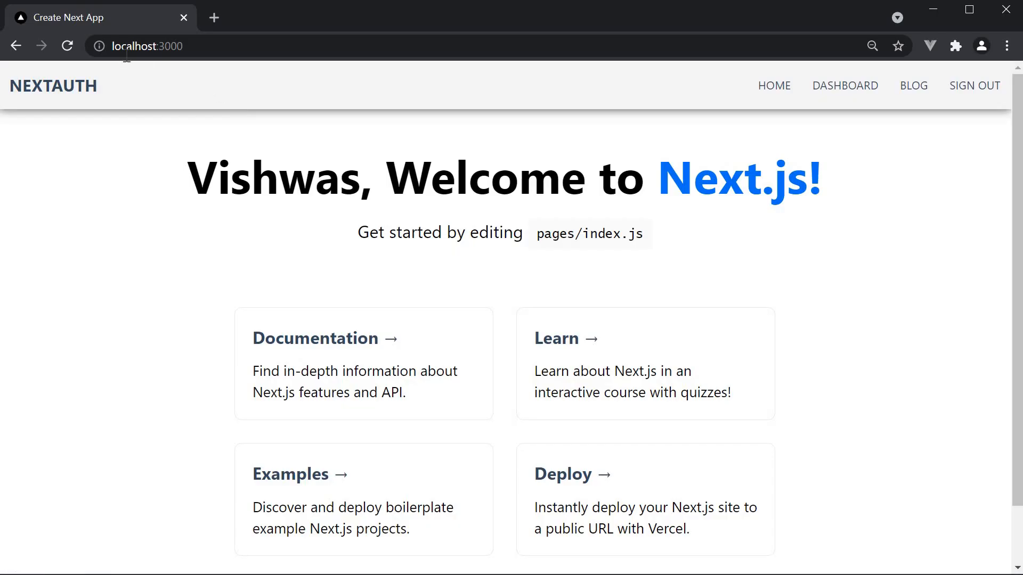
{"action": "mouse_move", "coordinate": [67, 46]}
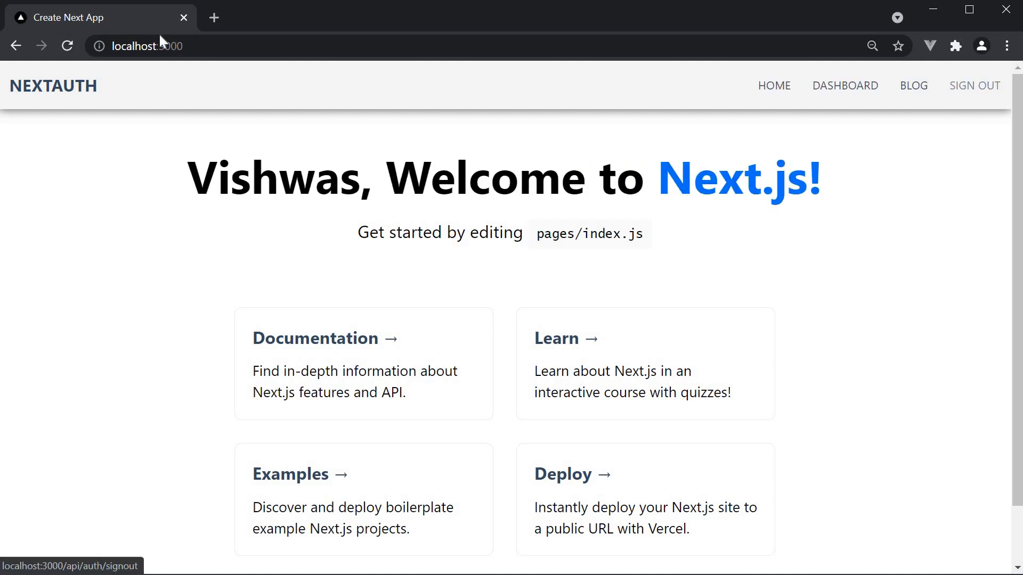
{"action": "mouse_move", "coordinate": [847, 390]}
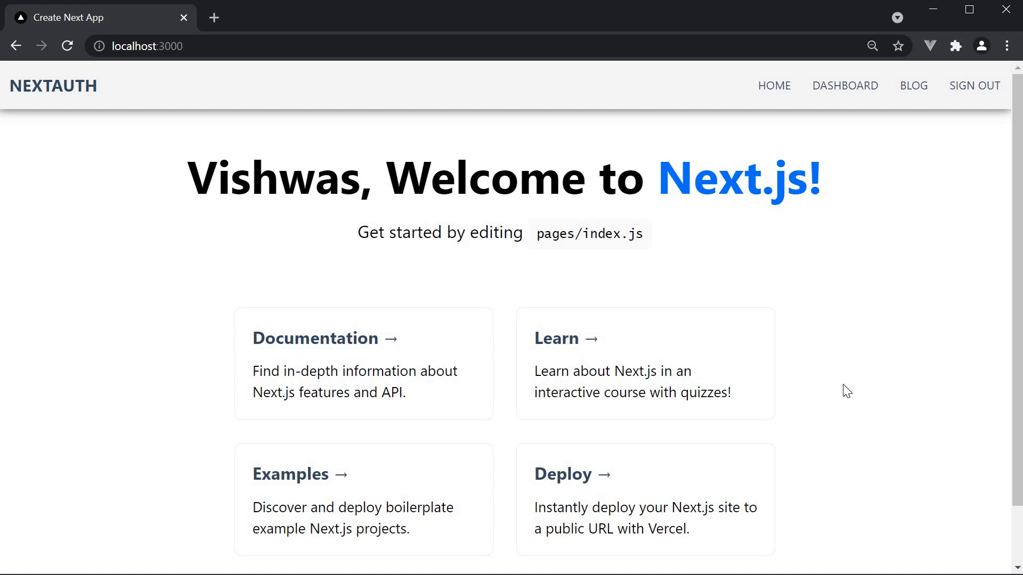
{"action": "mouse_move", "coordinate": [849, 358]}
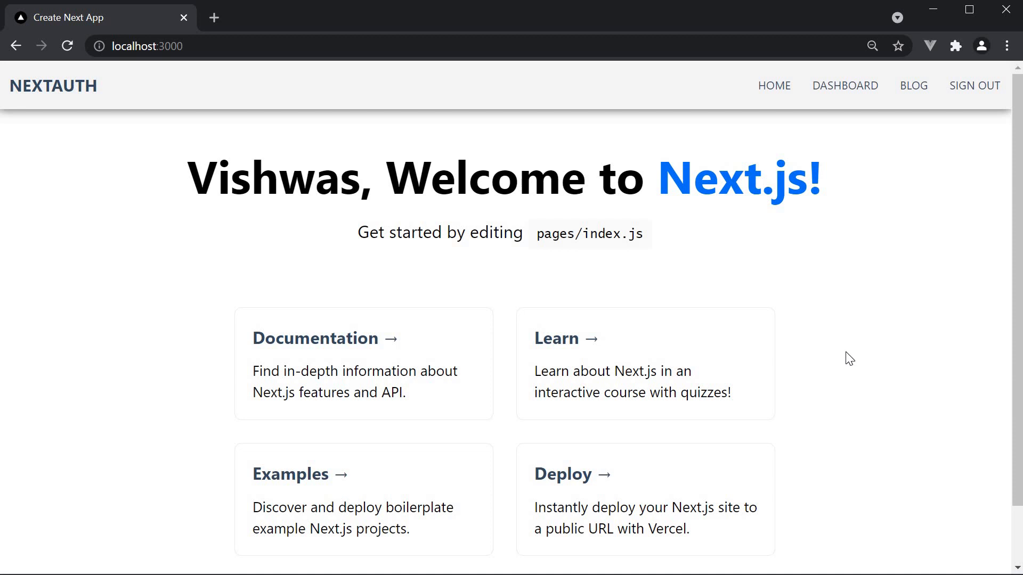
{"action": "mouse_move", "coordinate": [975, 125]}
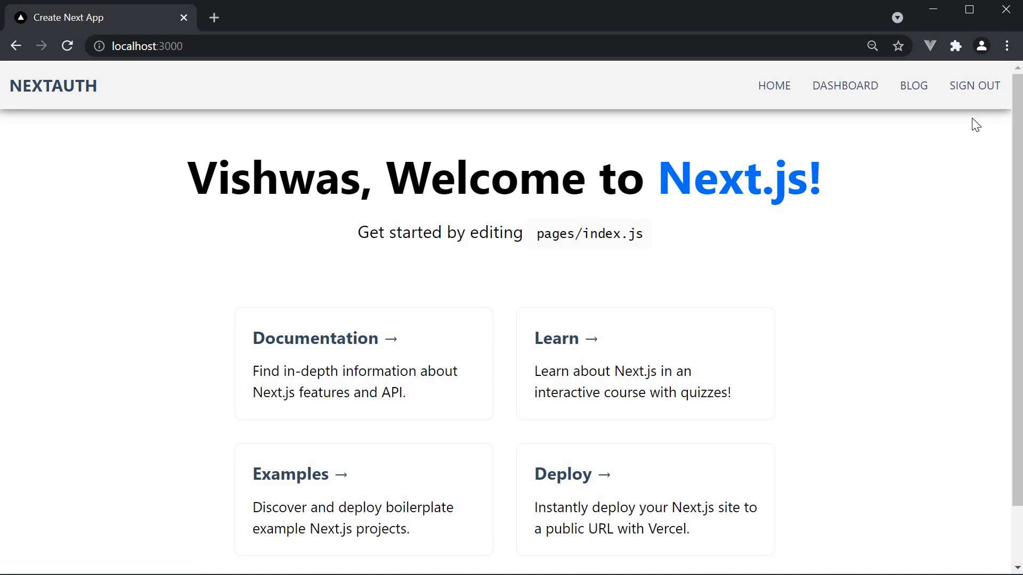
{"action": "mouse_move", "coordinate": [947, 167]}
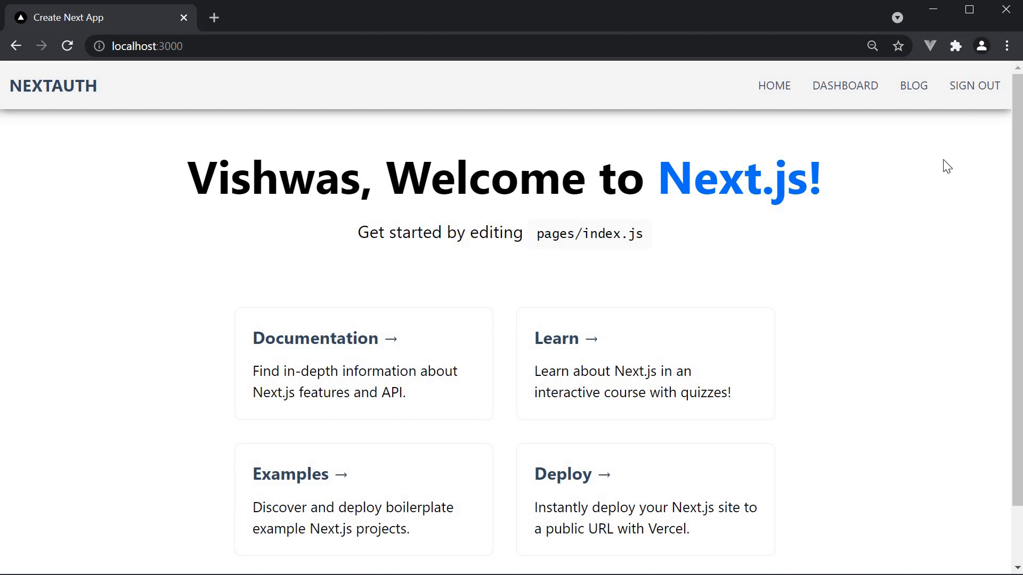
{"action": "mouse_move", "coordinate": [895, 288]}
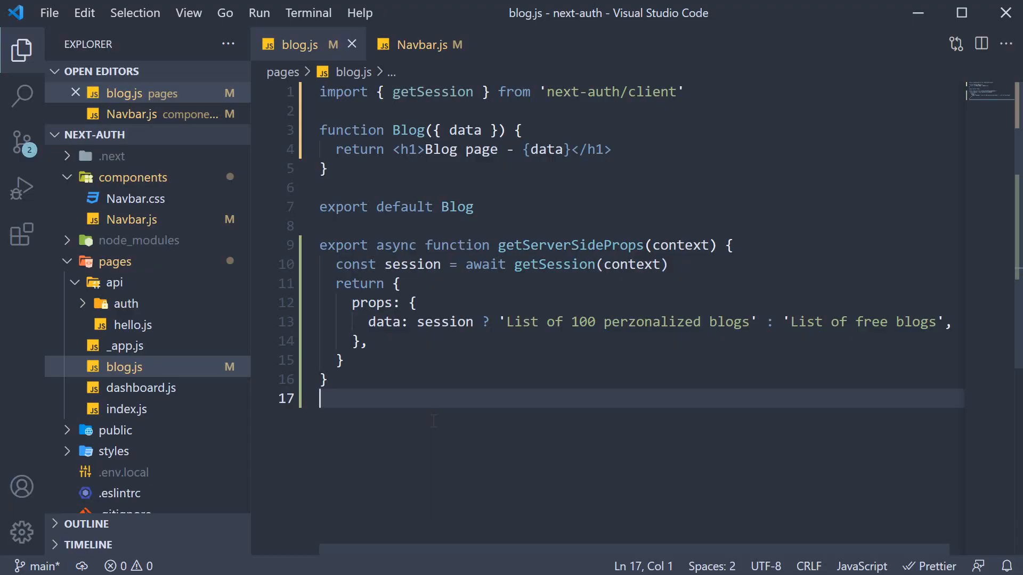
Step: Add session to blog.js props and set <Provider session={pageProps.session}> in _app.js
{"action": "type", "text": "sessio"}
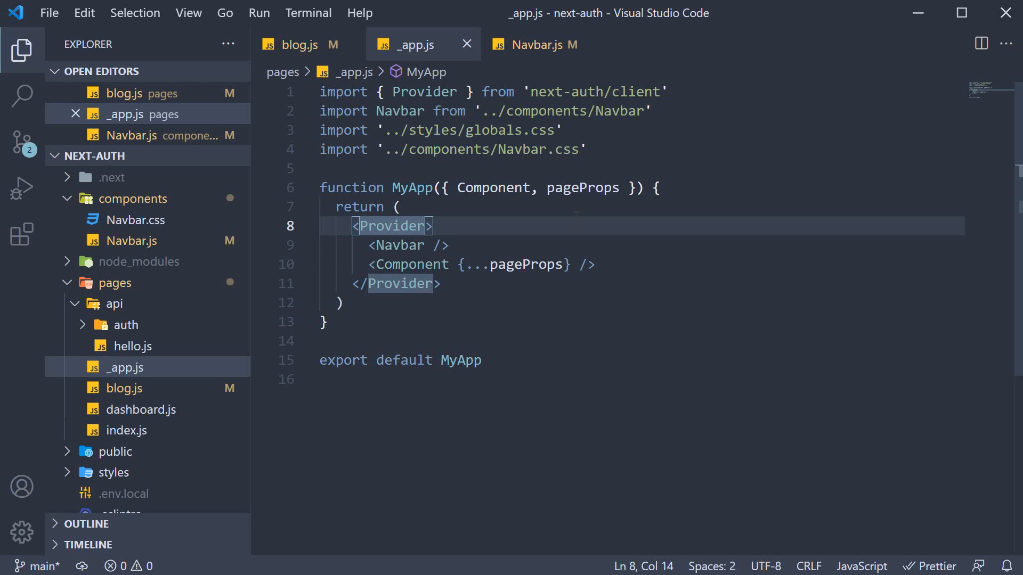
{"action": "type", "text": "session="}
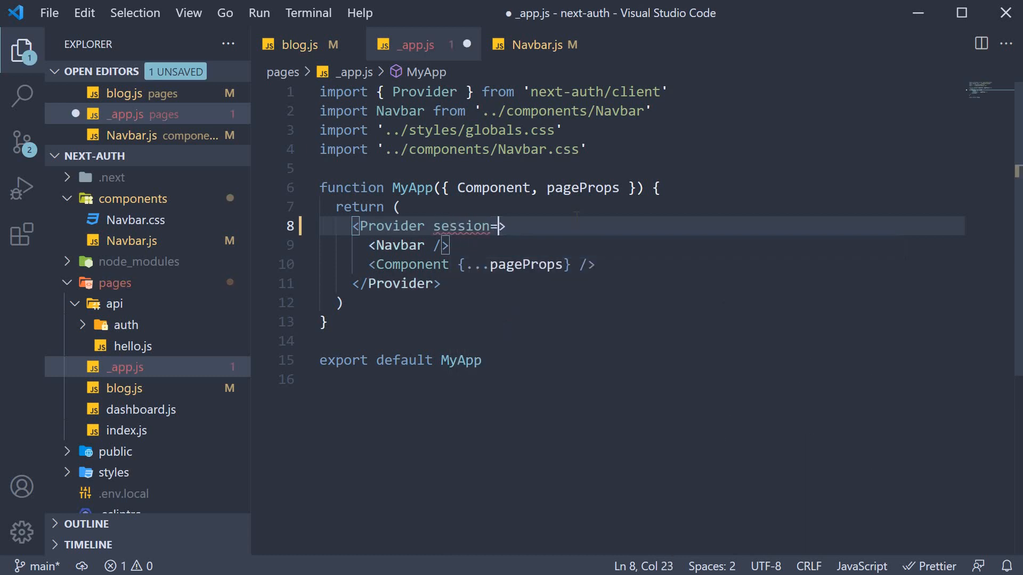
{"action": "type", "text": "{pageProp"}
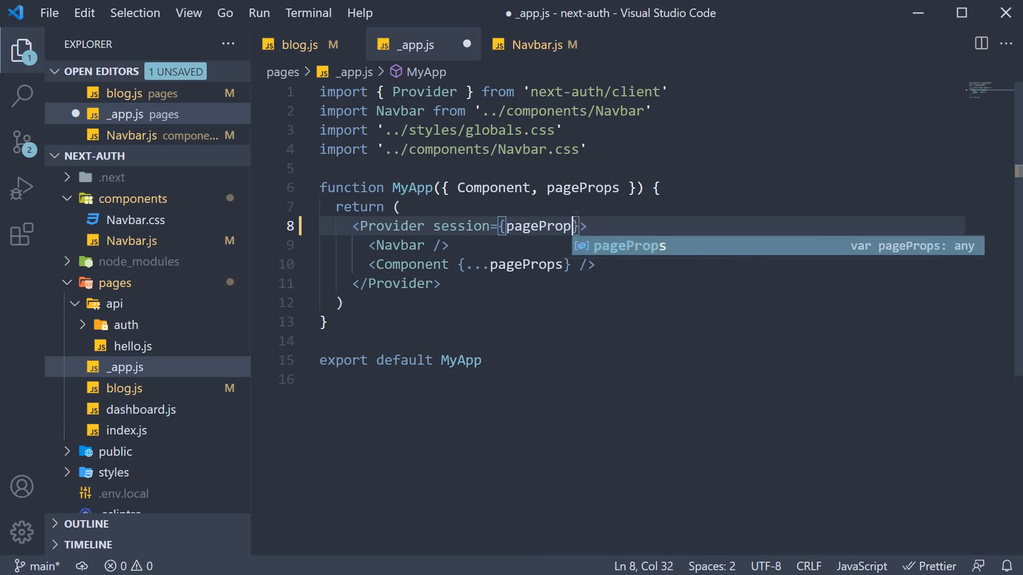
{"action": "type", "text": ".session"}
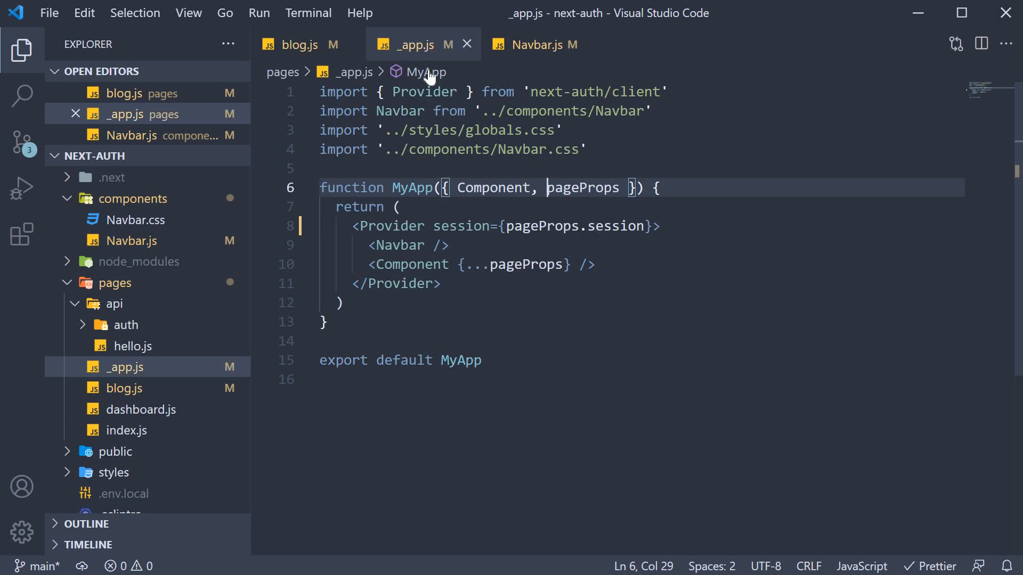
Step: Review blog.js and _app.js, then bring up the Navbar component file
{"action": "left_click", "coordinate": [297, 45]}
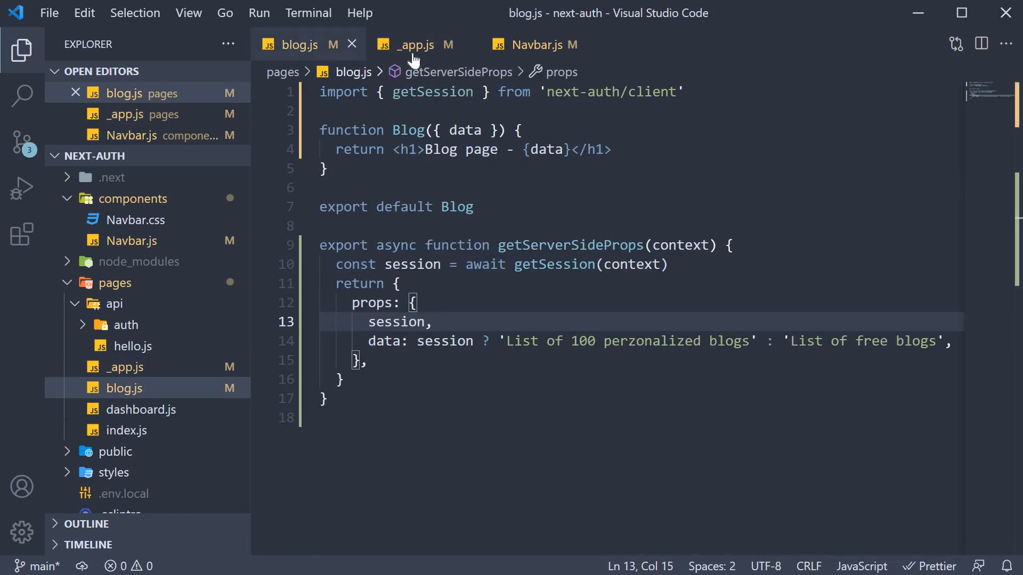
{"action": "left_click", "coordinate": [415, 44]}
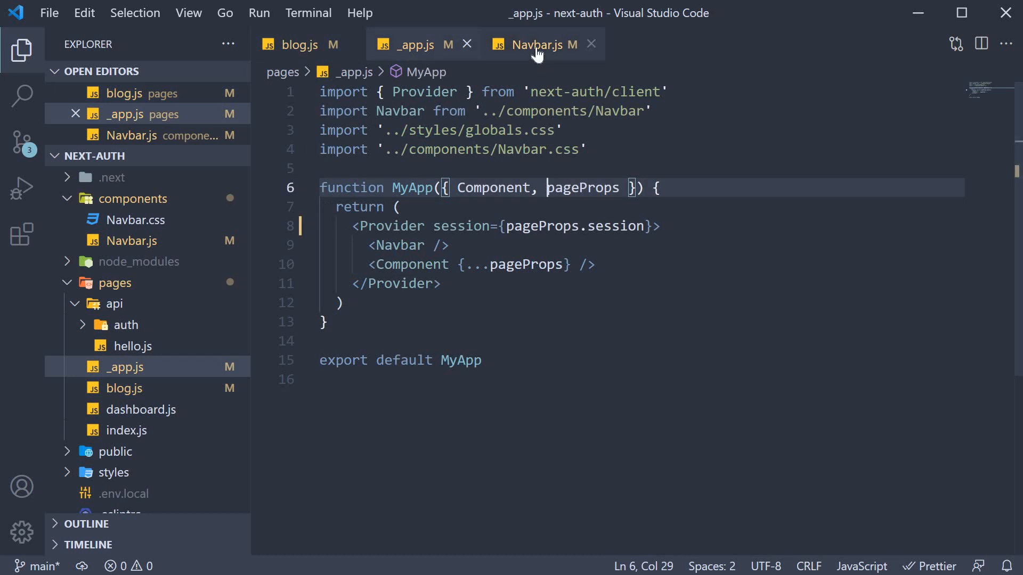
{"action": "left_click", "coordinate": [535, 45]}
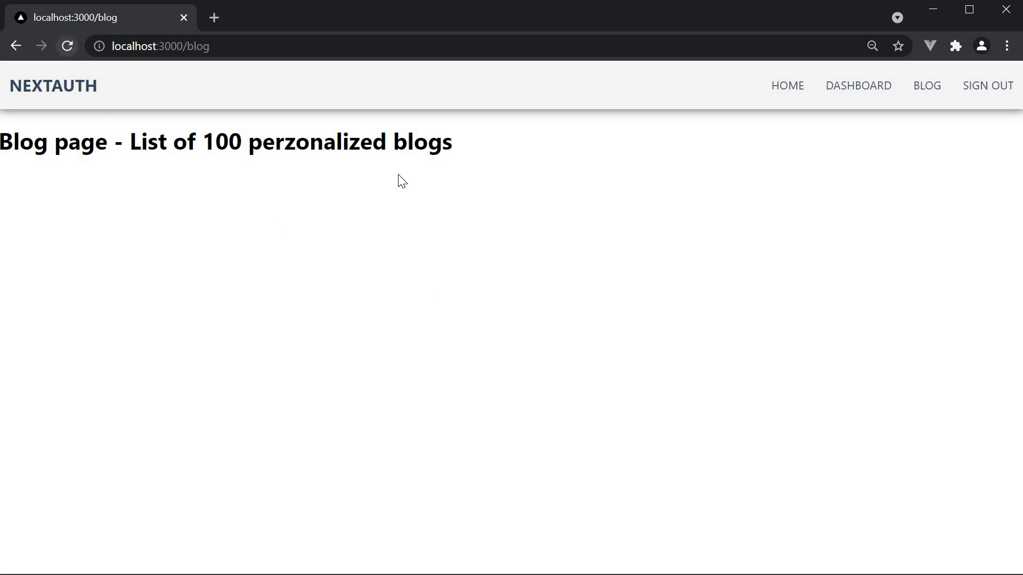
{"action": "mouse_move", "coordinate": [952, 128]}
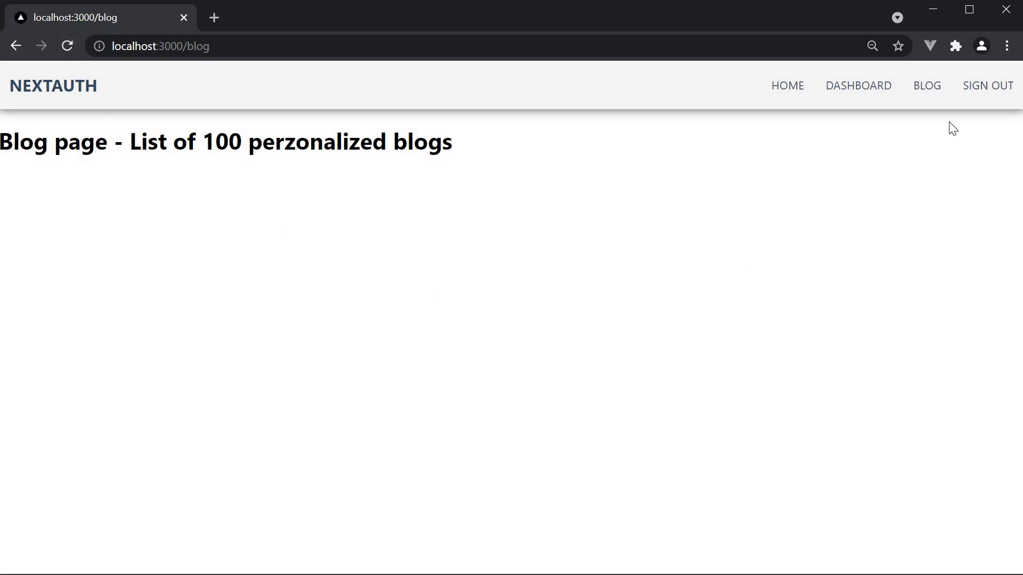
{"action": "left_click", "coordinate": [68, 46]}
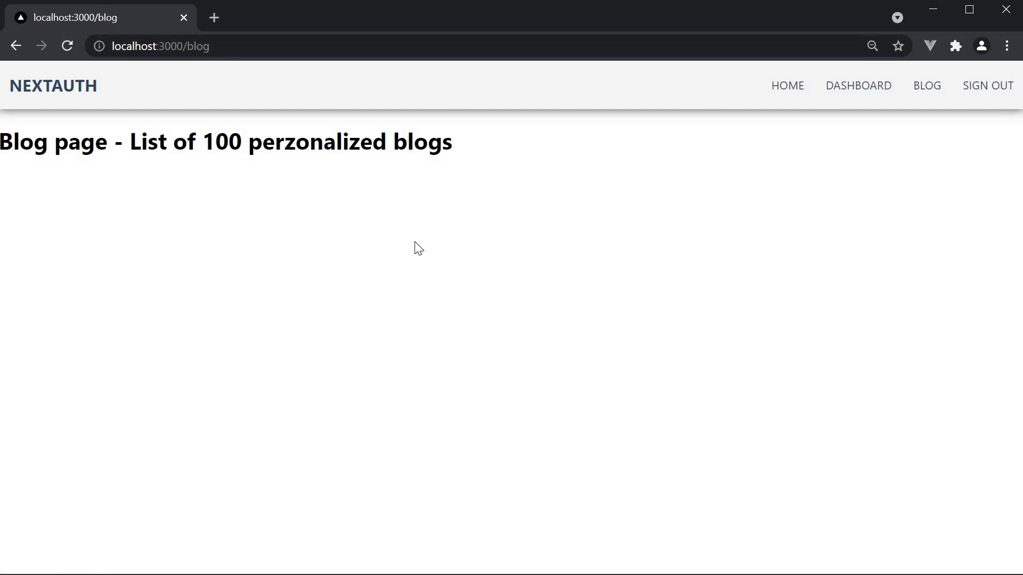
{"action": "mouse_move", "coordinate": [477, 304]}
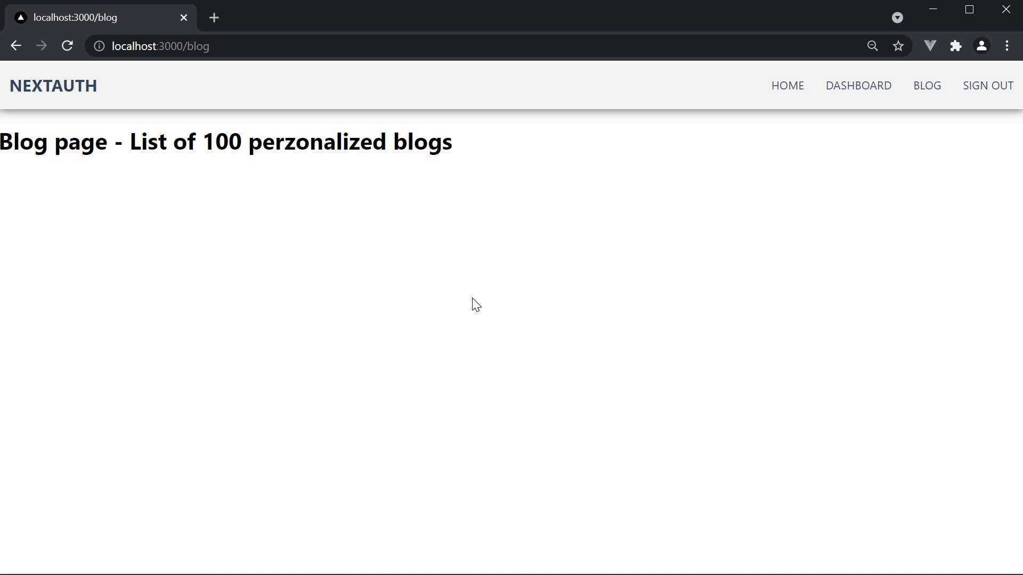
{"action": "mouse_move", "coordinate": [600, 269]}
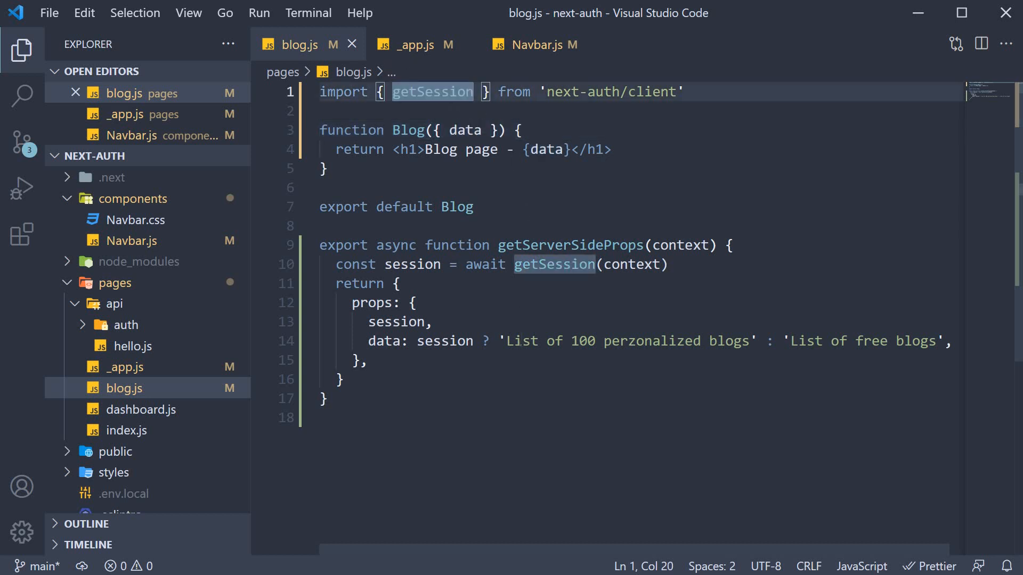
Step: Import useSession and add 'const [session] = useSession()' in the Blog component
{"action": "type", "text": ", useSessio"}
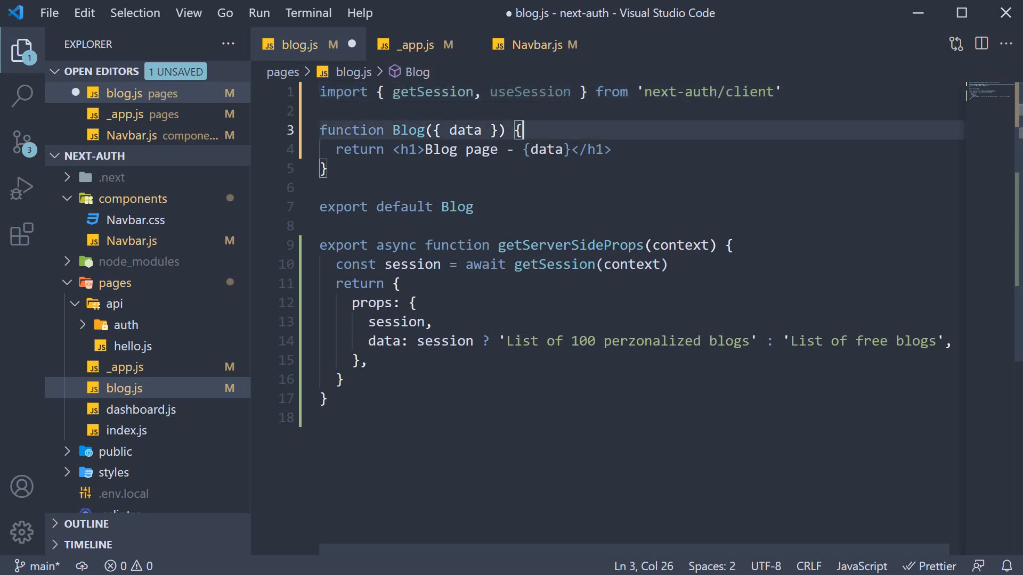
{"action": "type", "text": "const [sess"}
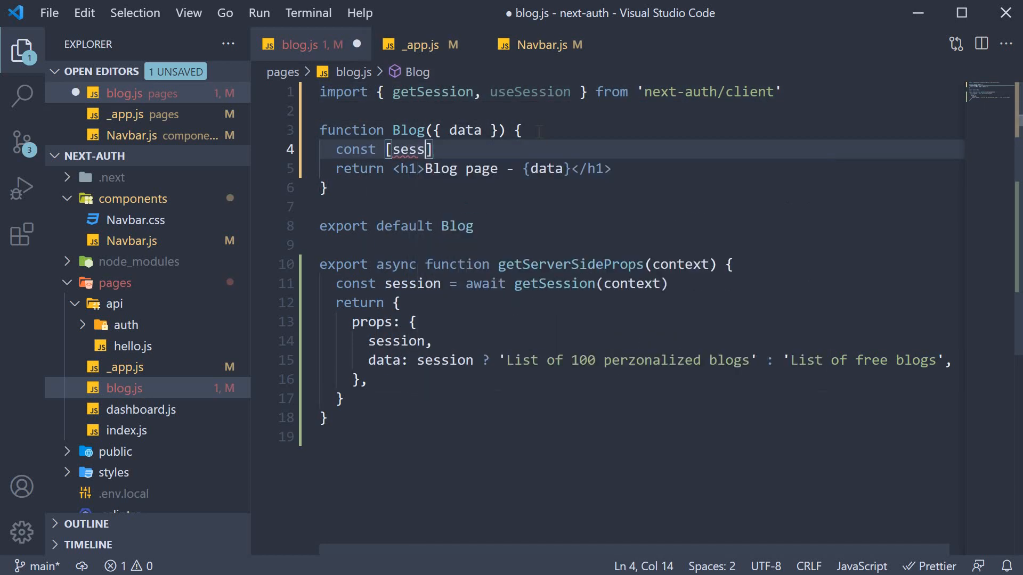
{"action": "type", "text": "ion] = u"}
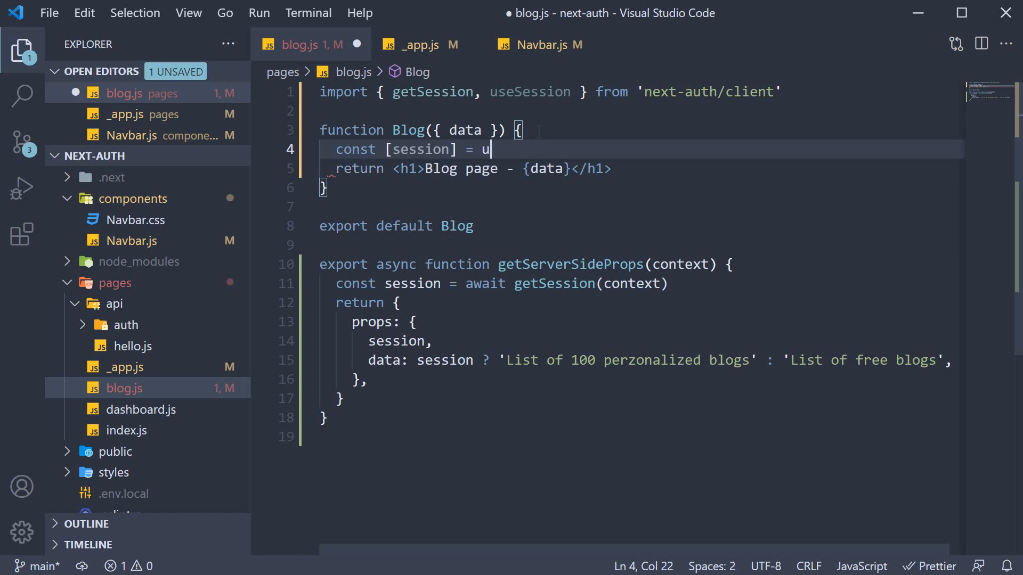
{"action": "type", "text": "seSession()"}
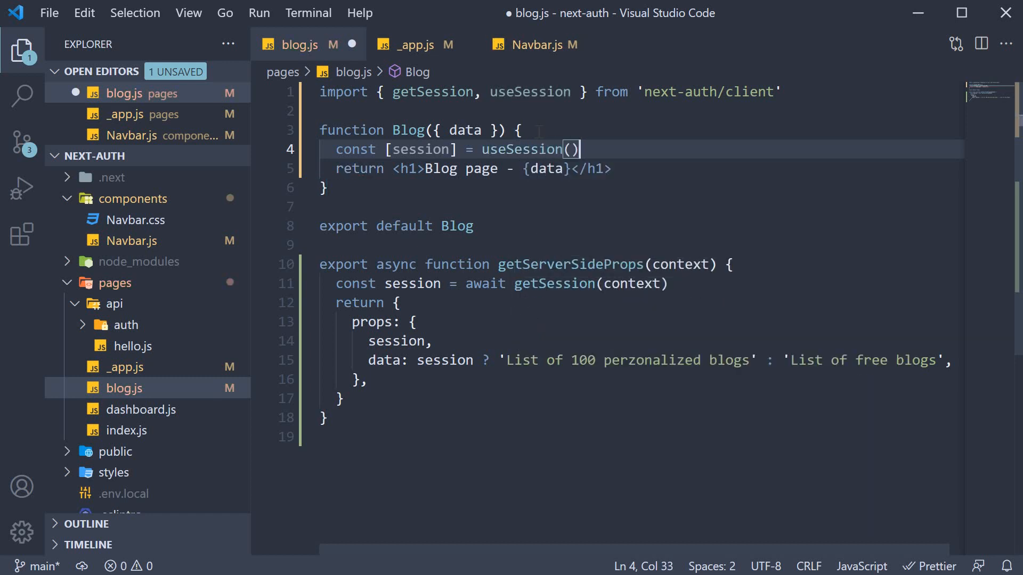
Step: Log { session } to the console, dropping the loading value, and save blog.js
{"action": "type", "text": "console.log(object)"}
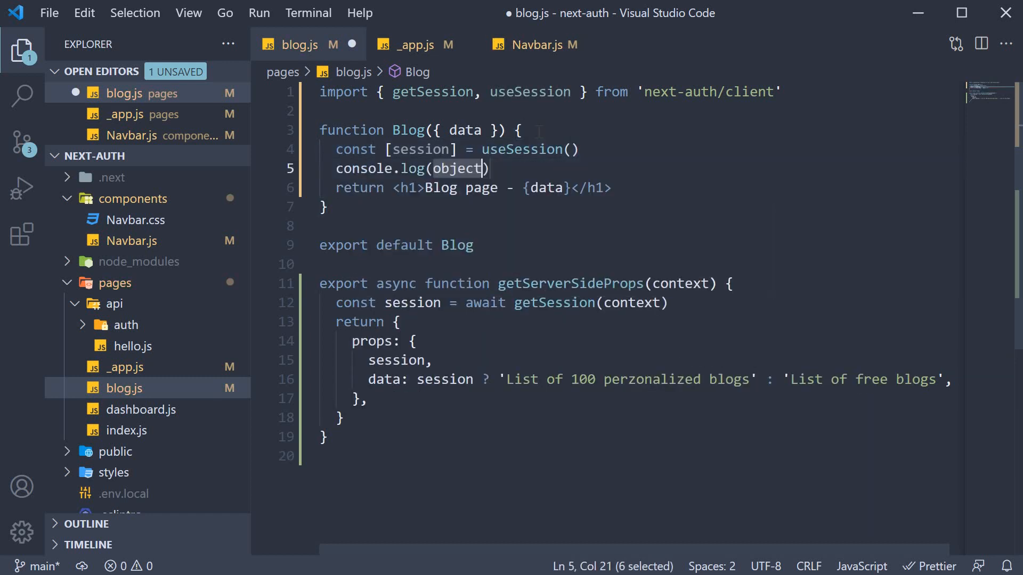
{"action": "type", "text": "{ session}"}
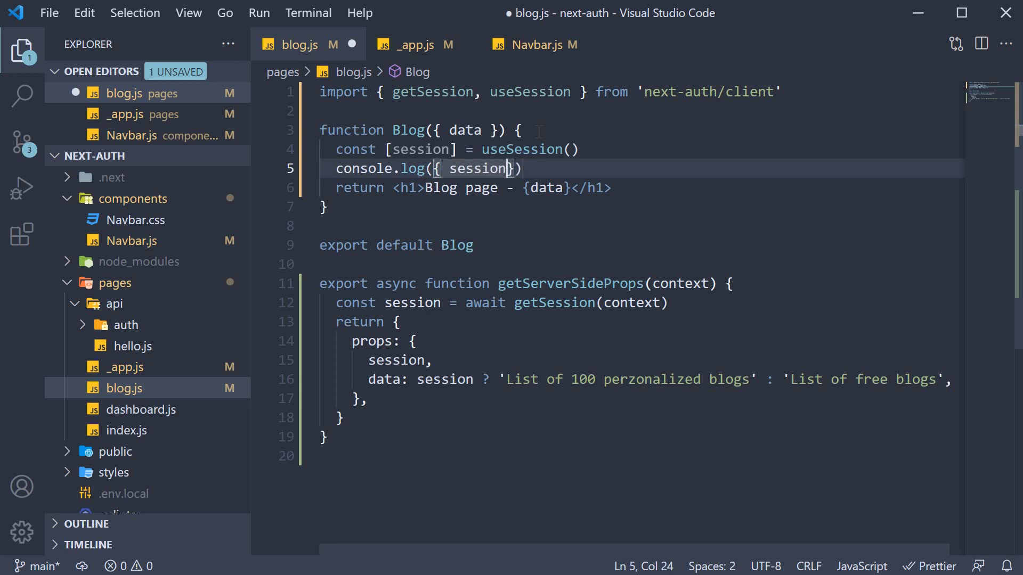
{"action": "type", "text": ", loading"}
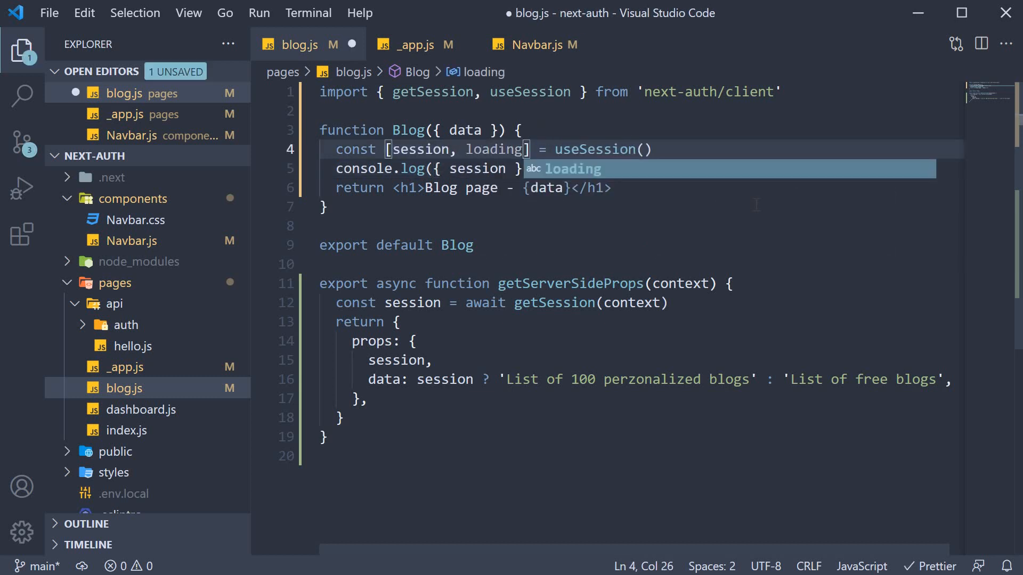
{"action": "key", "text": "Backspace"}
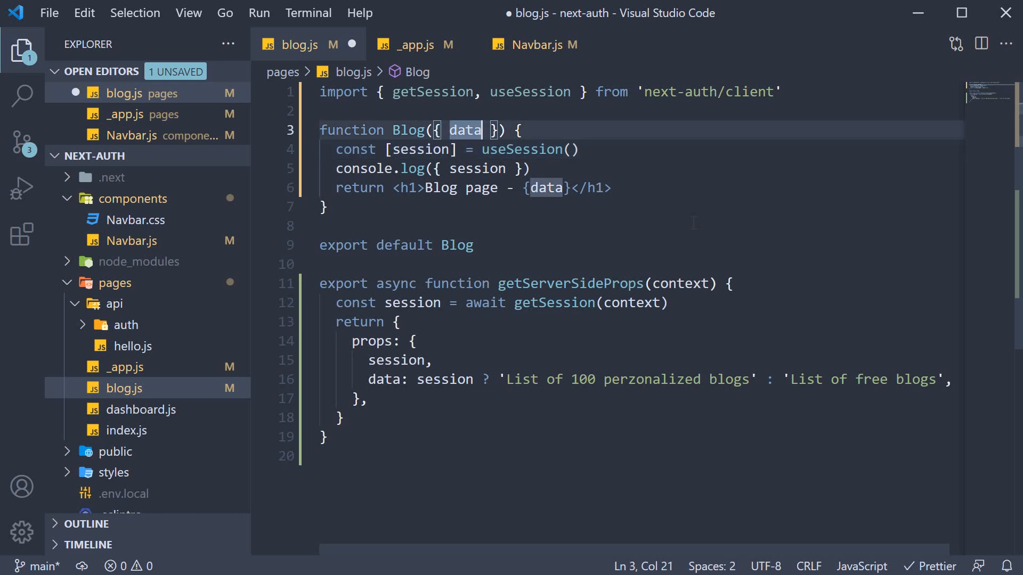
{"action": "type", "text": ", sessio"}
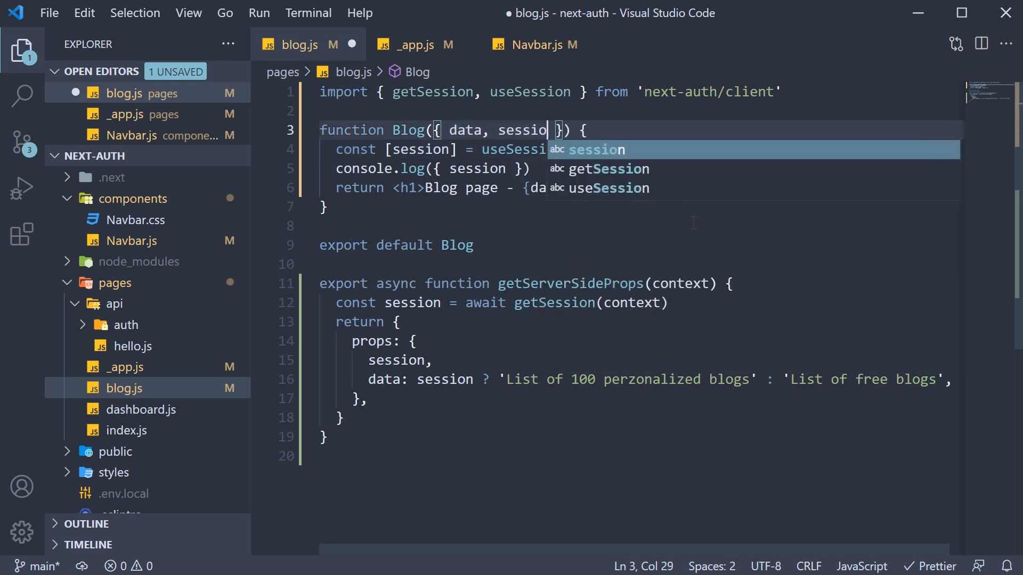
{"action": "type", "text": "n"}
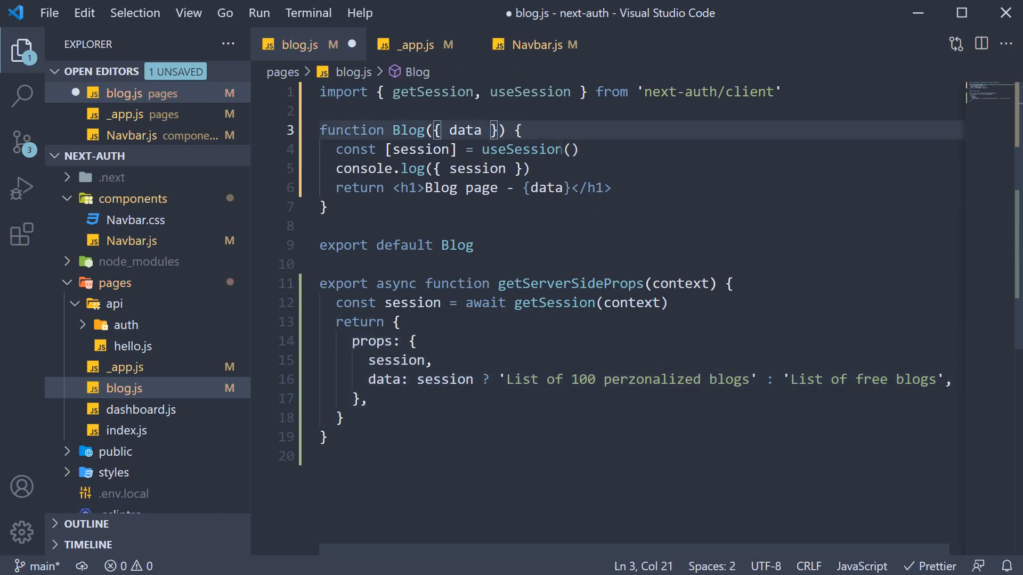
{"action": "key", "text": "ctrl+s"}
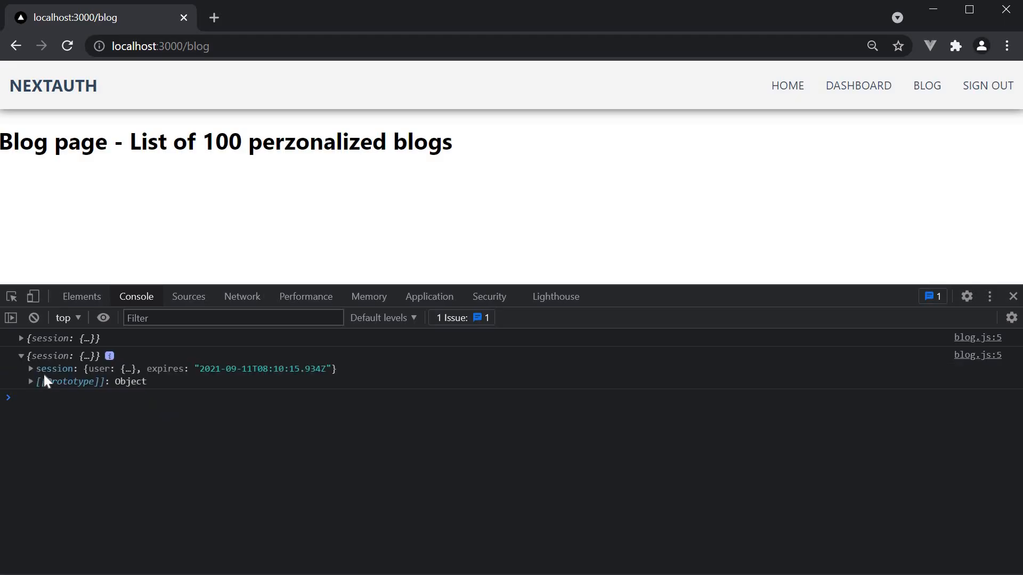
{"action": "mouse_move", "coordinate": [159, 446]}
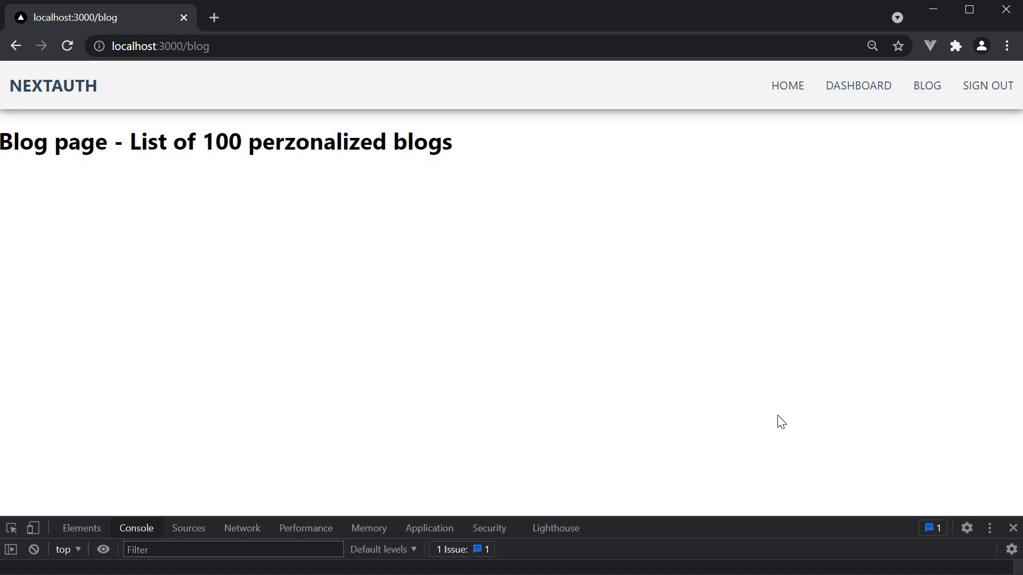
{"action": "mouse_move", "coordinate": [696, 266]}
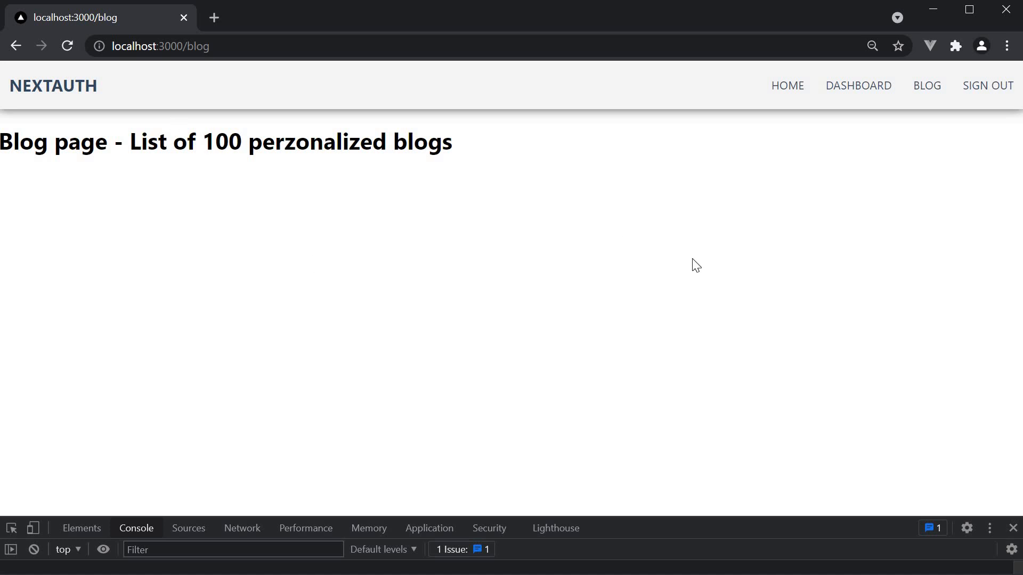
{"action": "mouse_move", "coordinate": [705, 256]}
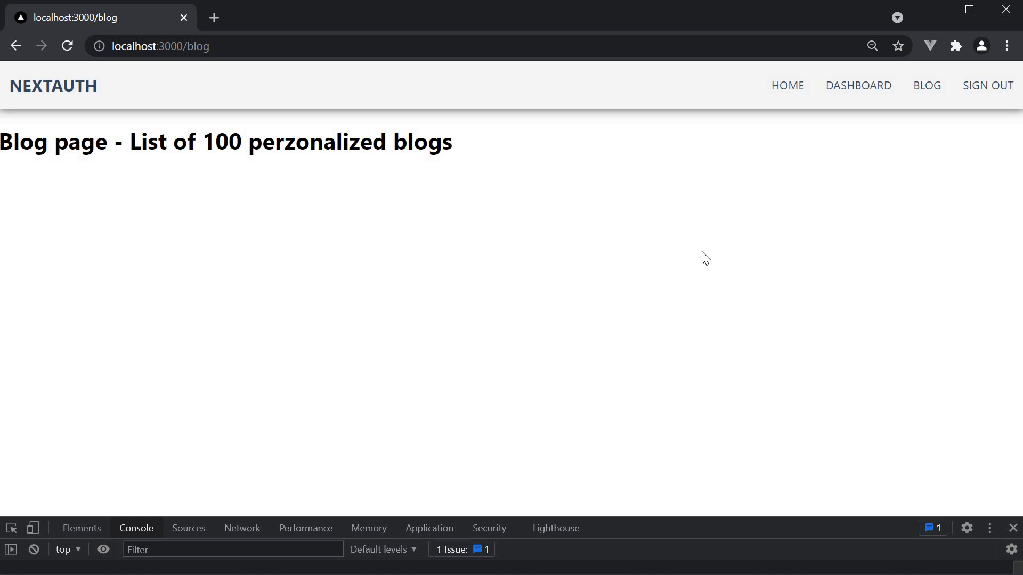
{"action": "mouse_move", "coordinate": [838, 137]}
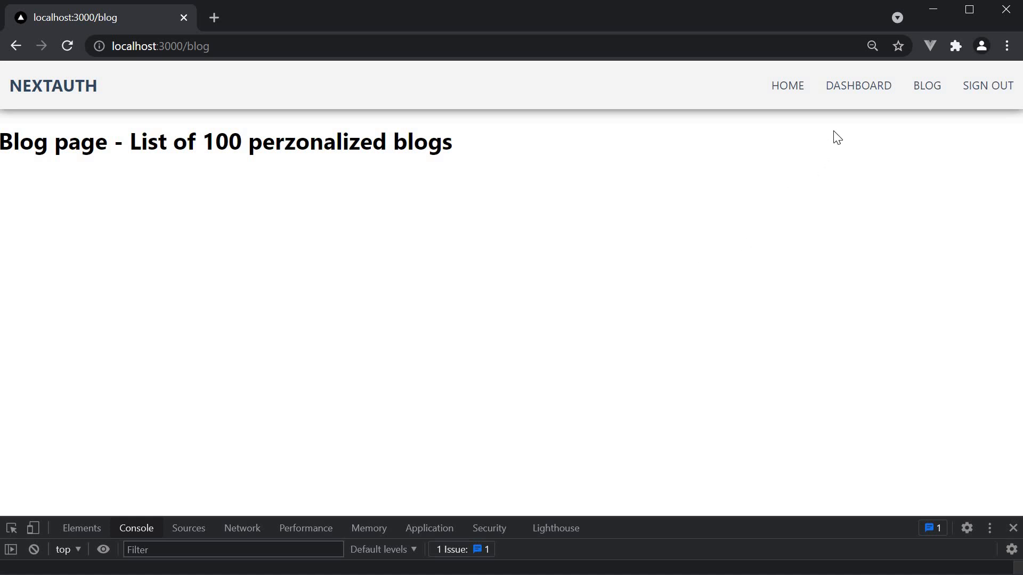
{"action": "mouse_move", "coordinate": [919, 109]}
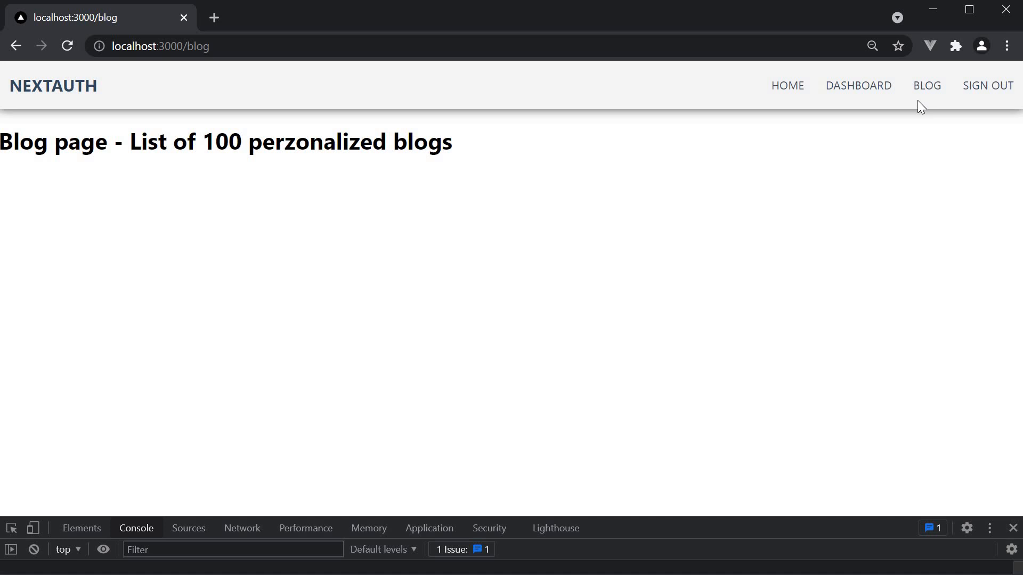
Step: Navigate to the app's home page from the navbar
{"action": "left_click", "coordinate": [786, 86]}
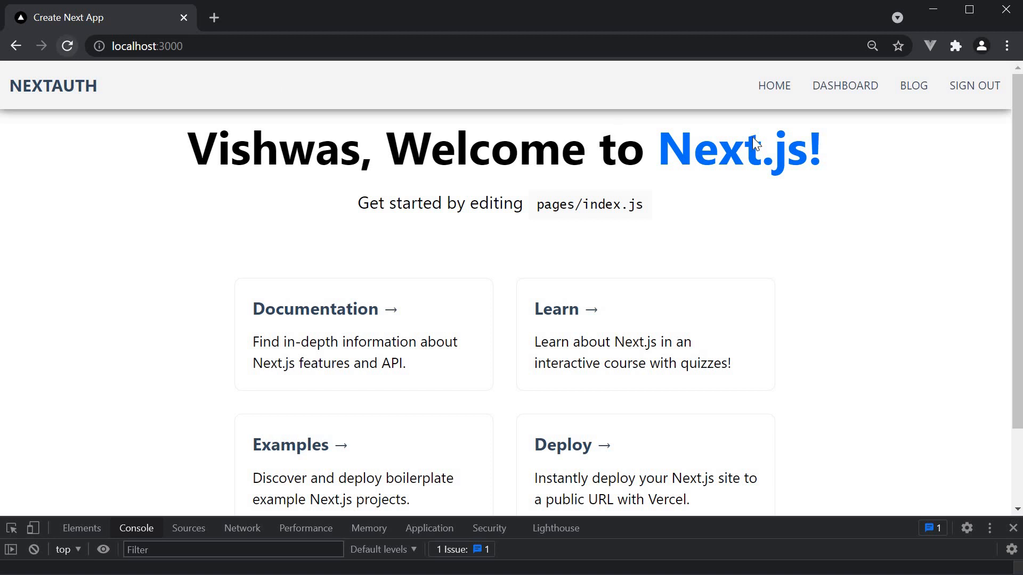
{"action": "mouse_move", "coordinate": [900, 106]}
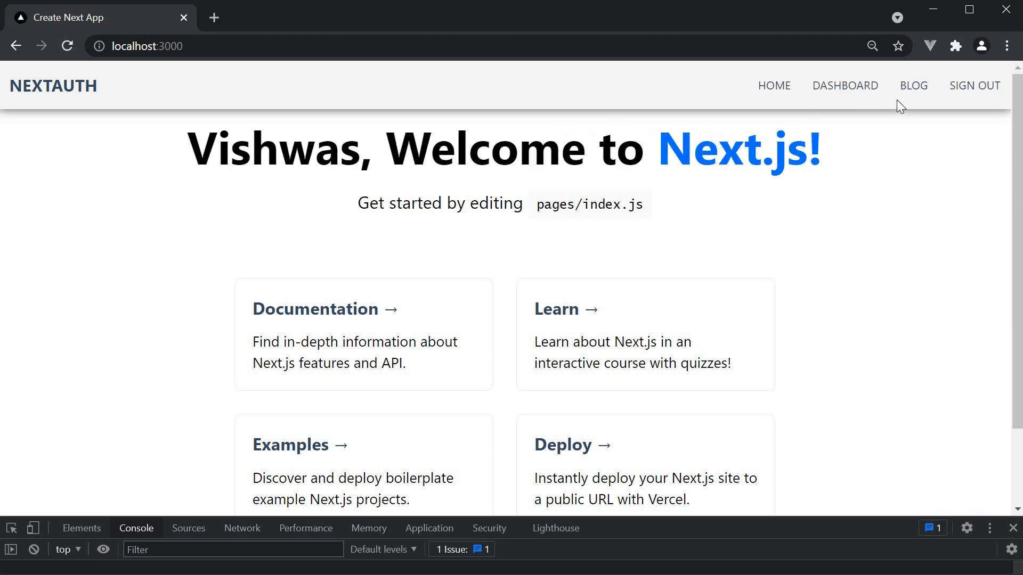
{"action": "mouse_move", "coordinate": [974, 85]}
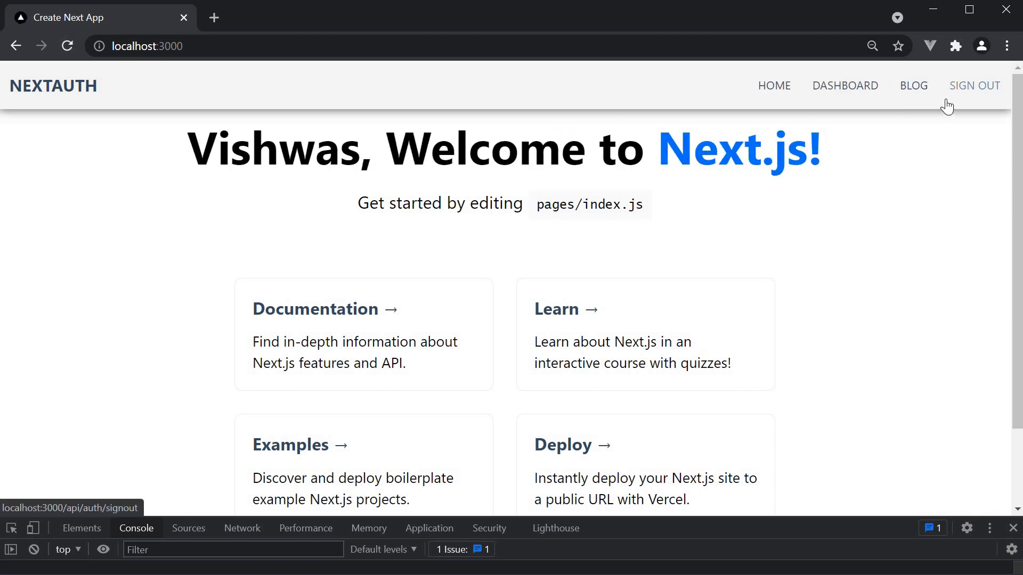
{"action": "mouse_move", "coordinate": [711, 255]}
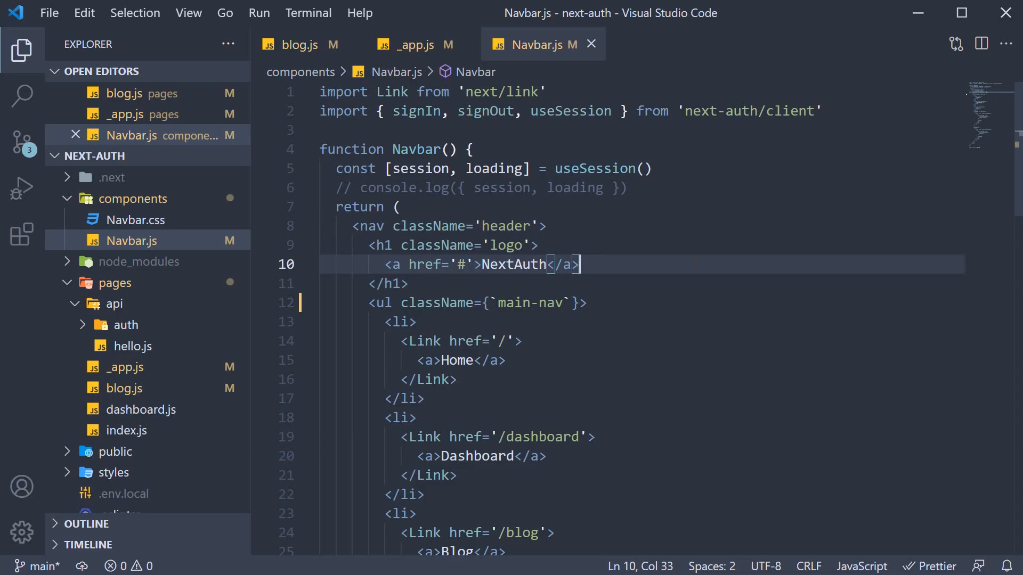
Step: Restore { session } in Navbar.js and highlight the Provider receiving pageProps.session in _app.js
{"action": "type", "text": "{ session }"}
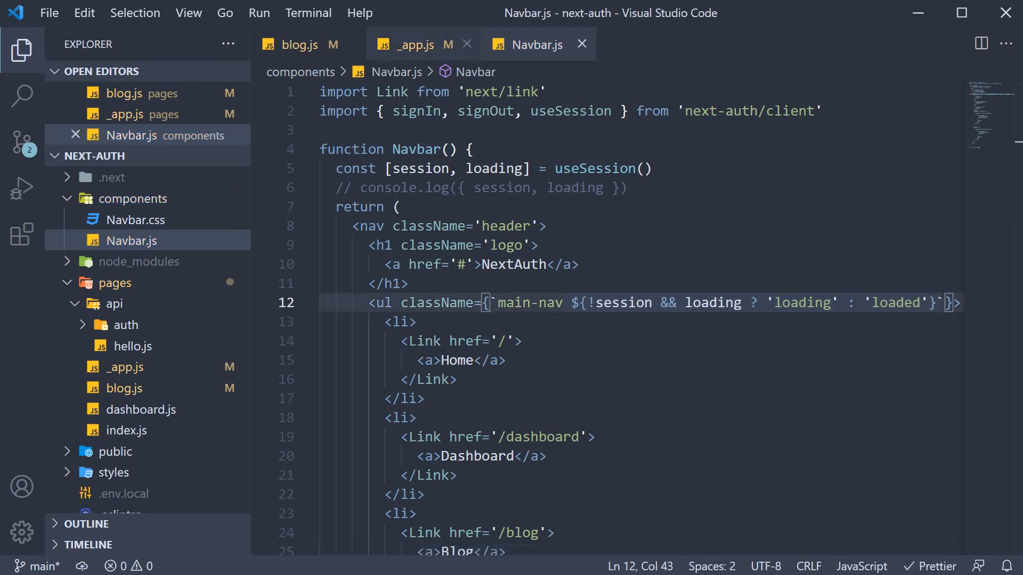
{"action": "left_click", "coordinate": [413, 44]}
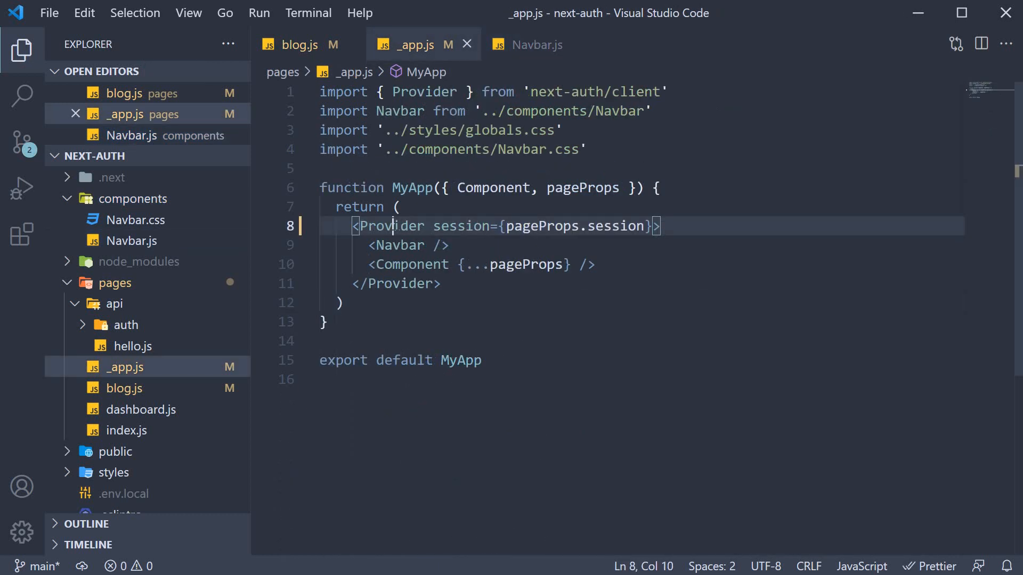
{"action": "double_click", "coordinate": [393, 226]}
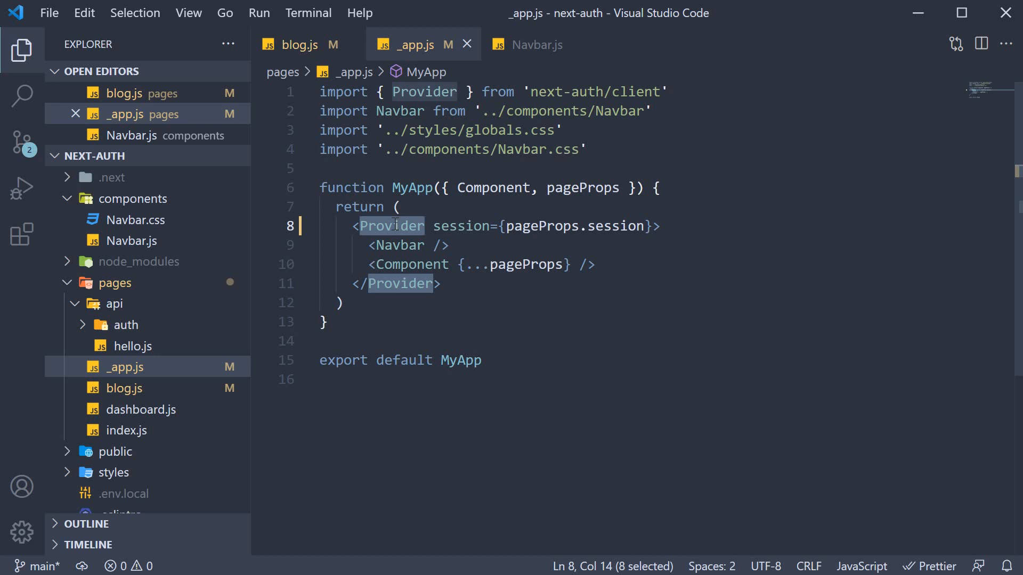